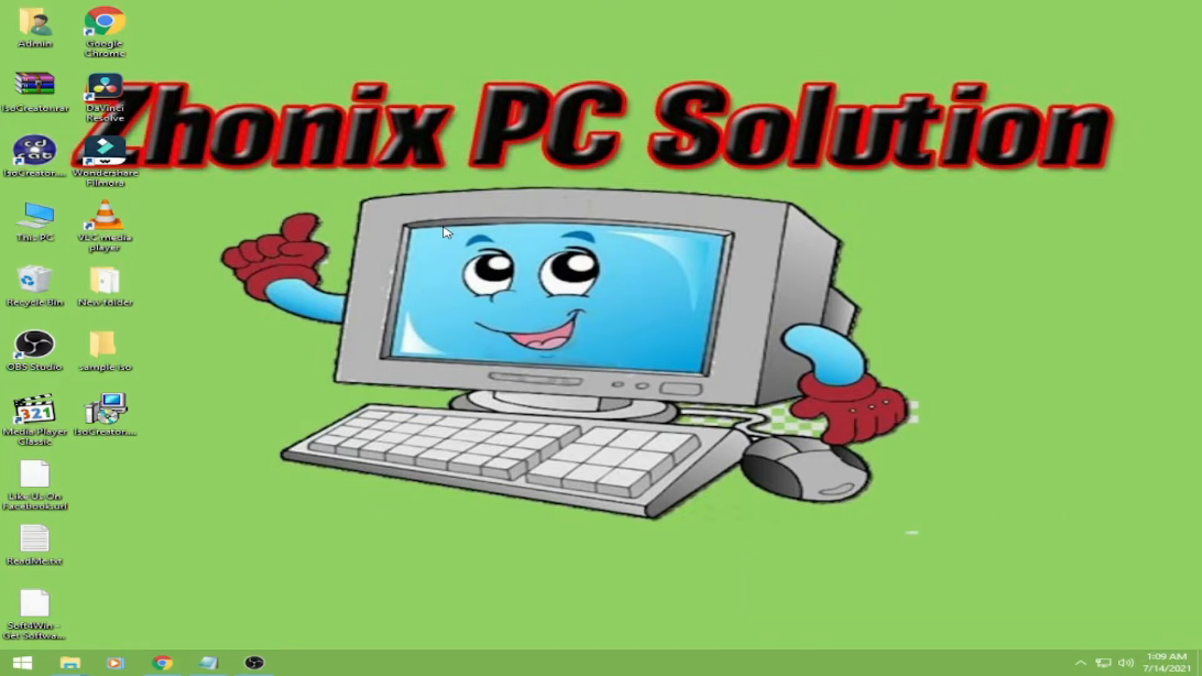
pyautogui.moveTo(460, 236)
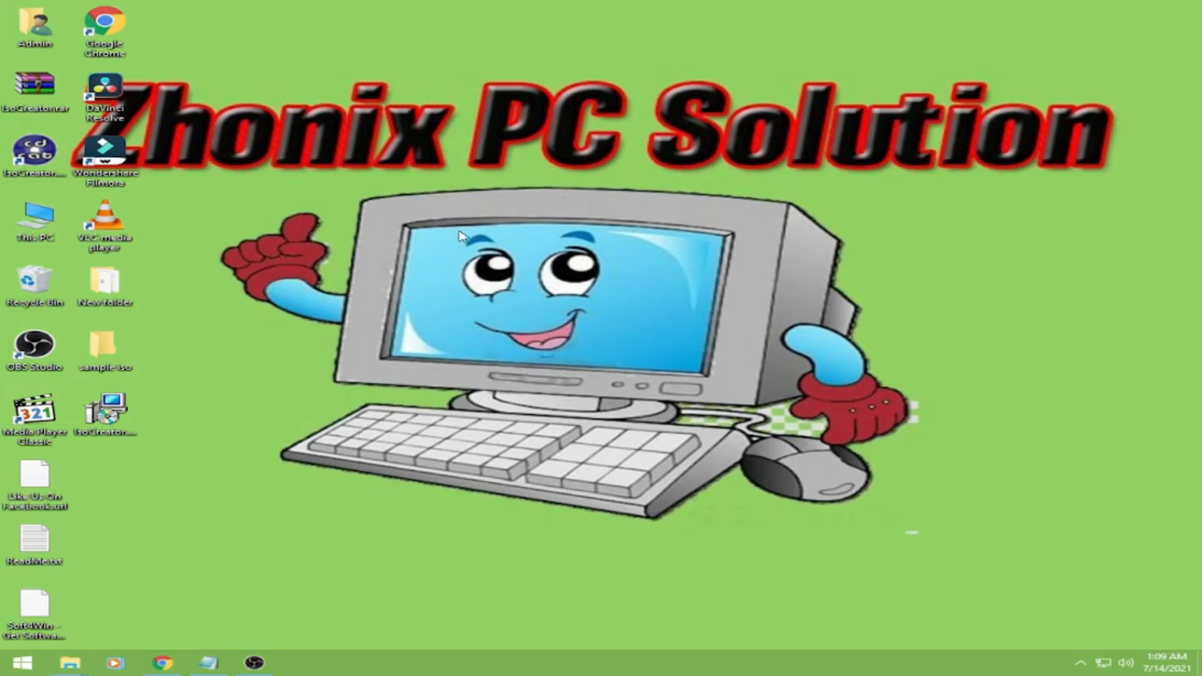
pyautogui.moveTo(341, 415)
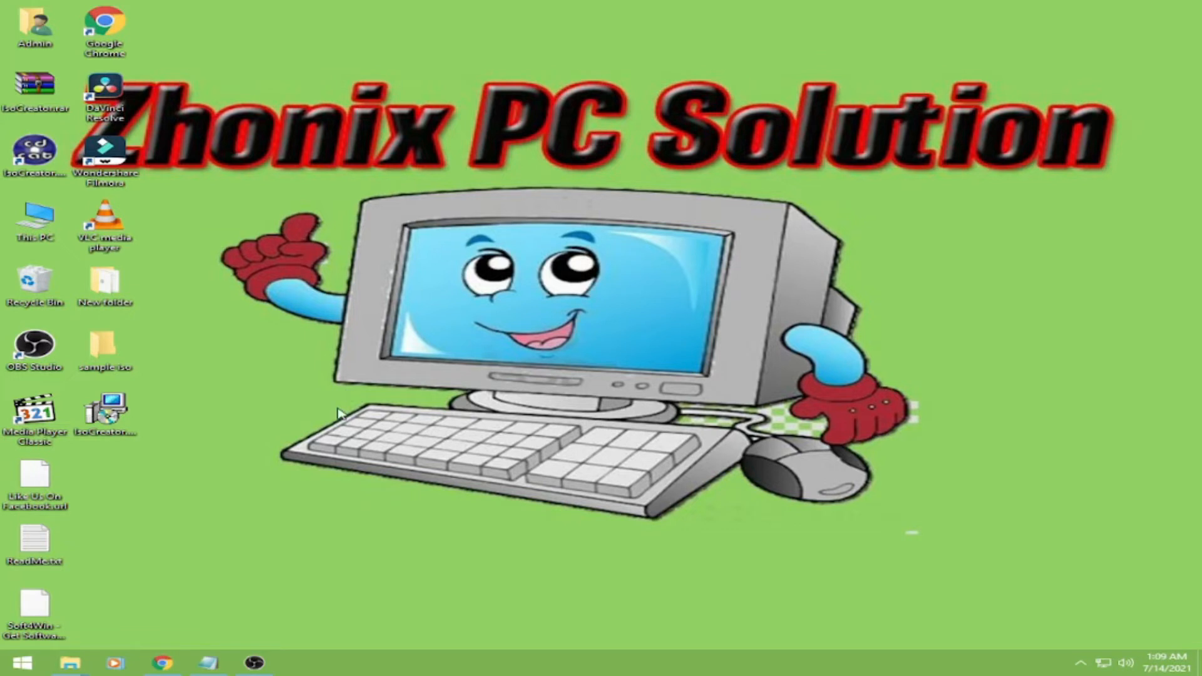
pyautogui.moveTo(275, 521)
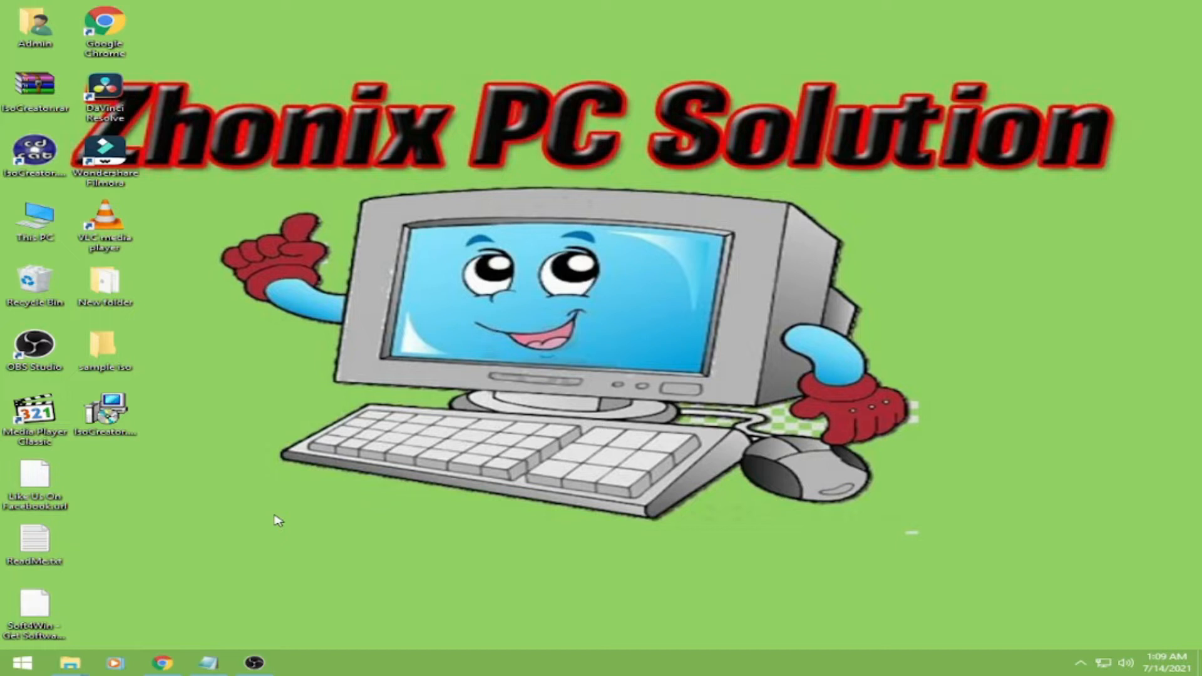
pyautogui.moveTo(228, 535)
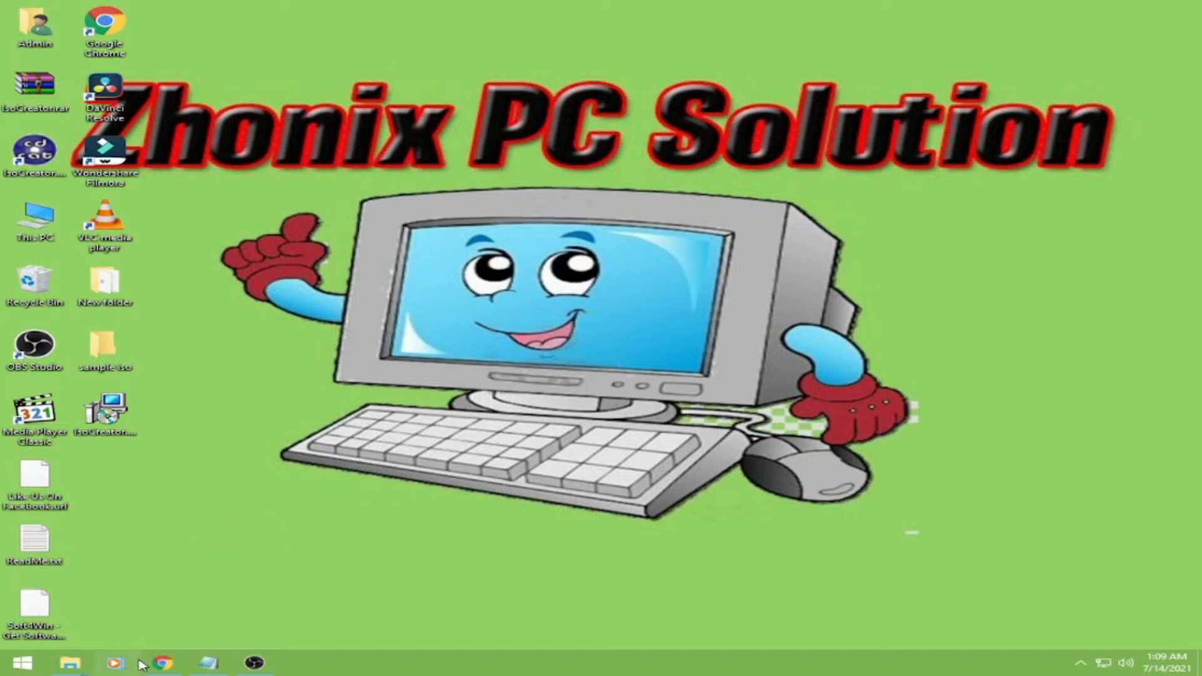
pyautogui.moveTo(458, 545)
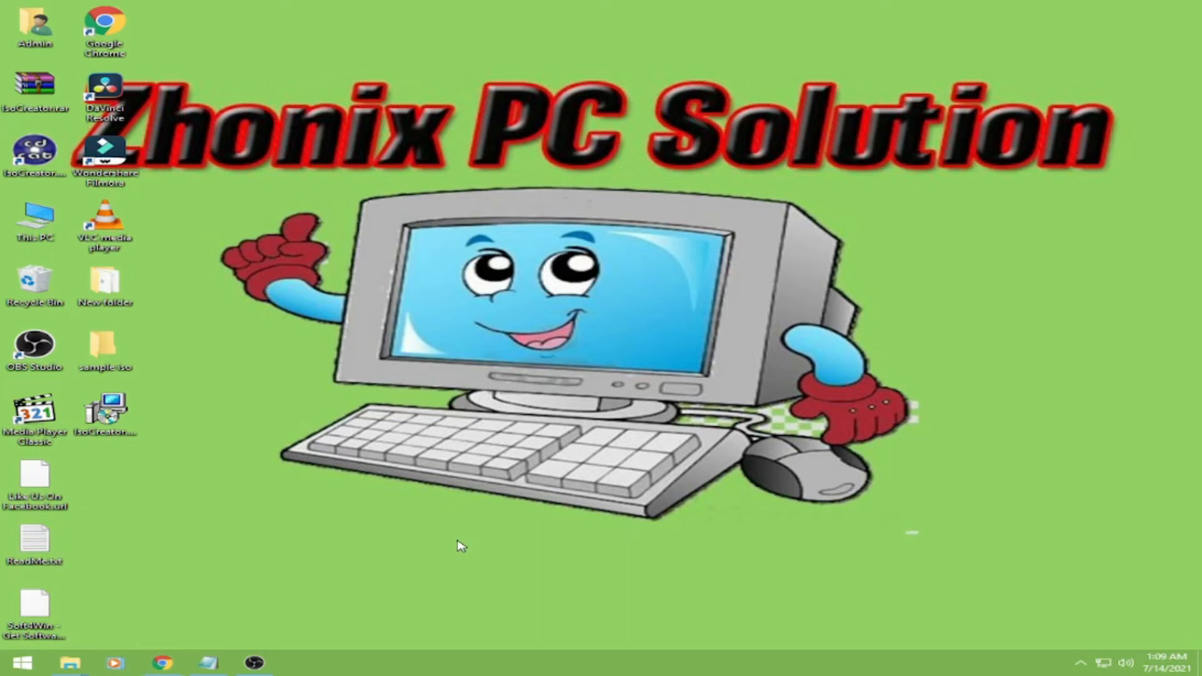
# Select the iso creator URL in link.txt and copy it to the clipboard
pyautogui.click(162, 662)
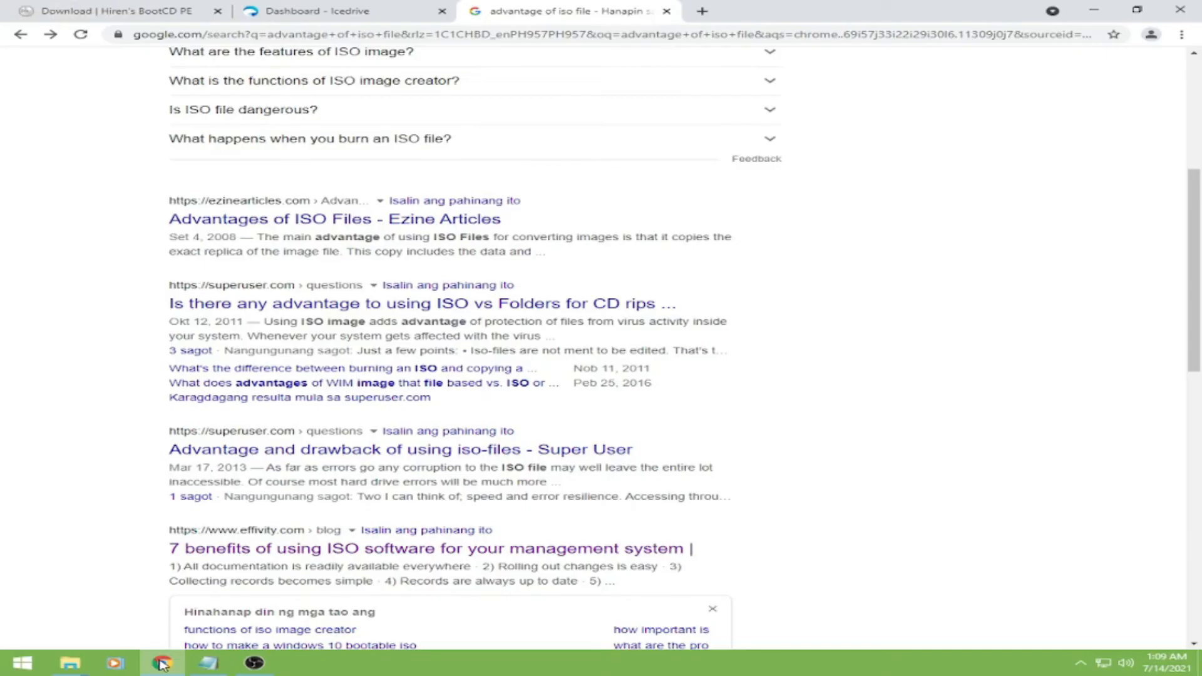
pyautogui.moveTo(210, 662)
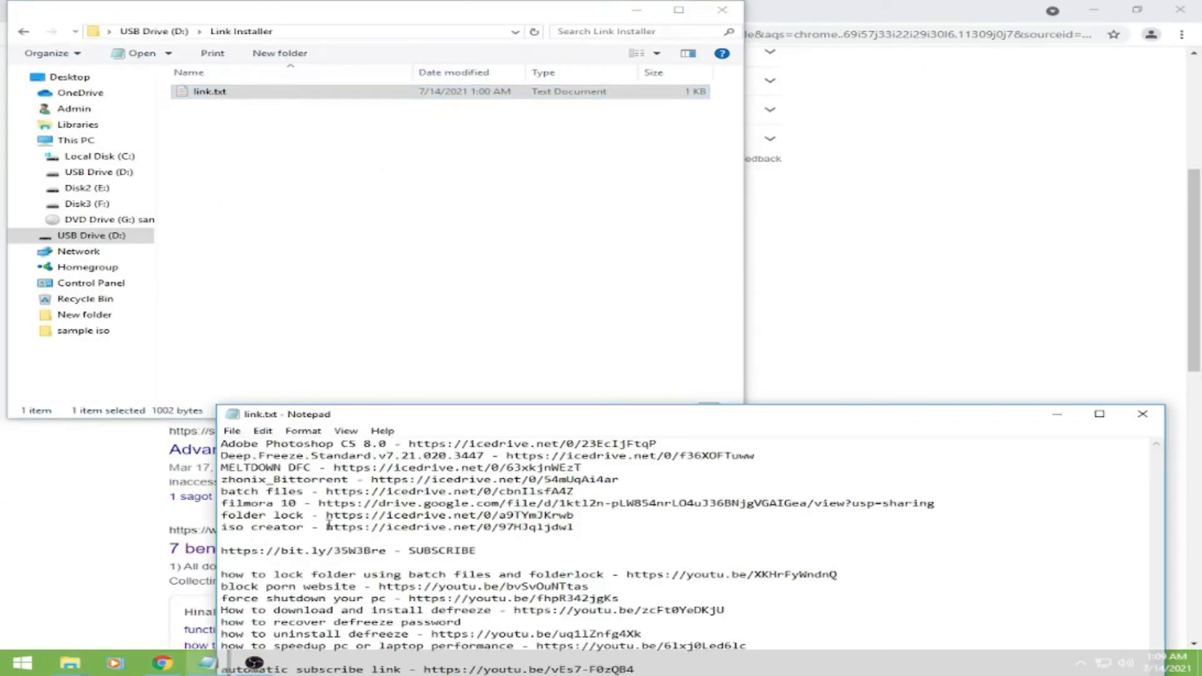
pyautogui.doubleClick(450, 527)
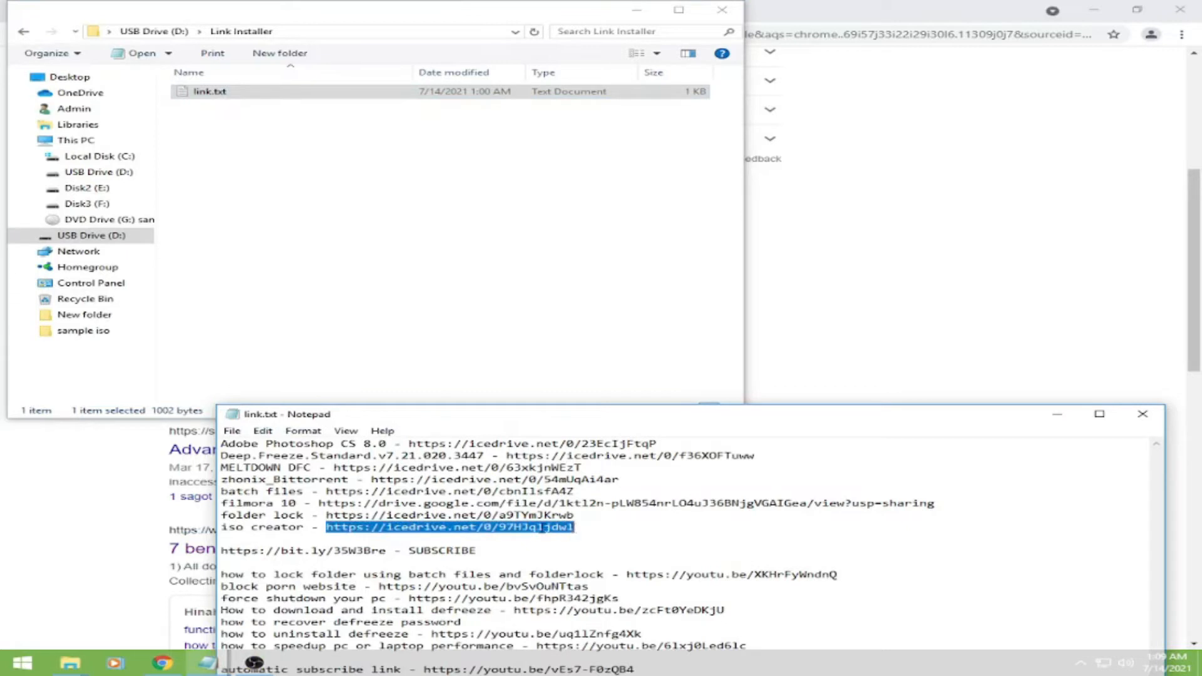
pyautogui.rightClick(449, 527)
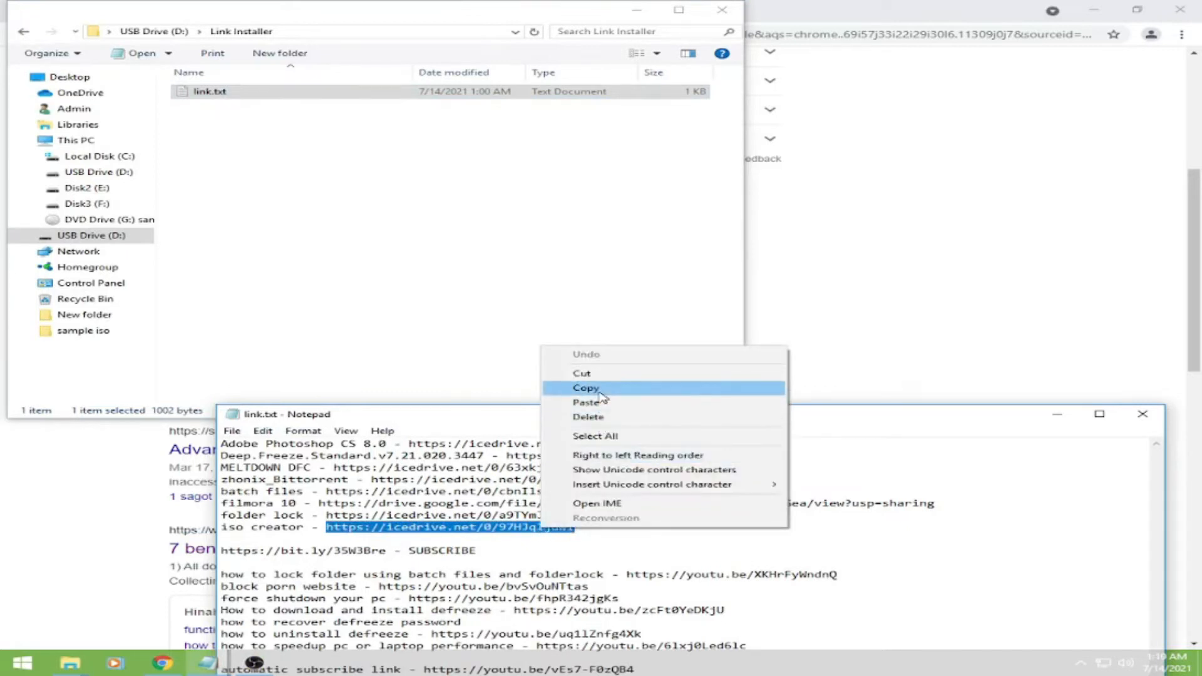
pyautogui.click(586, 388)
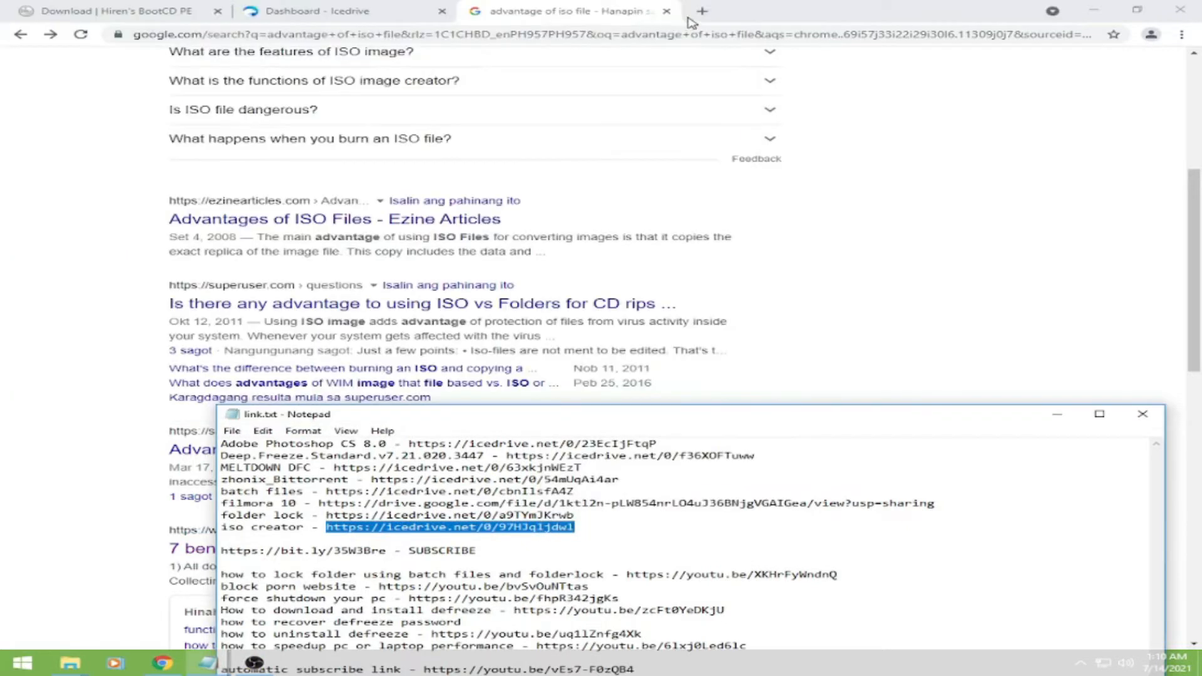
# Paste the copied link in a new Chrome tab and start downloading IsoCreator.rar from Icedrive
pyautogui.click(700, 12)
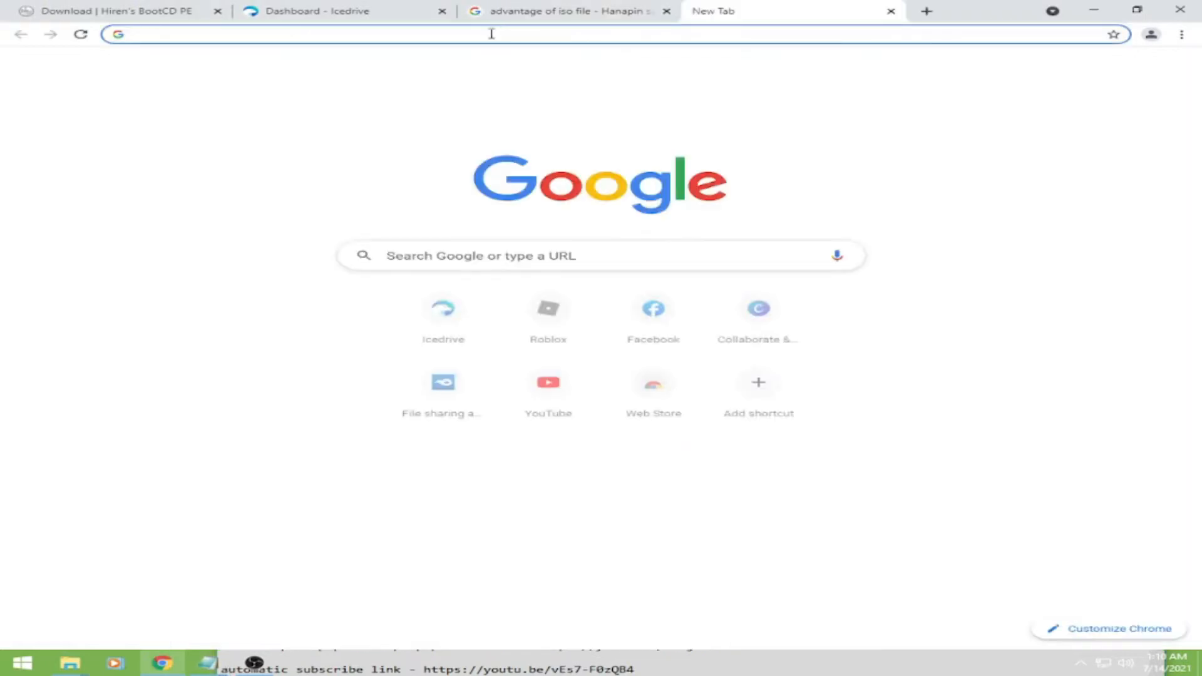
pyautogui.rightClick(491, 33)
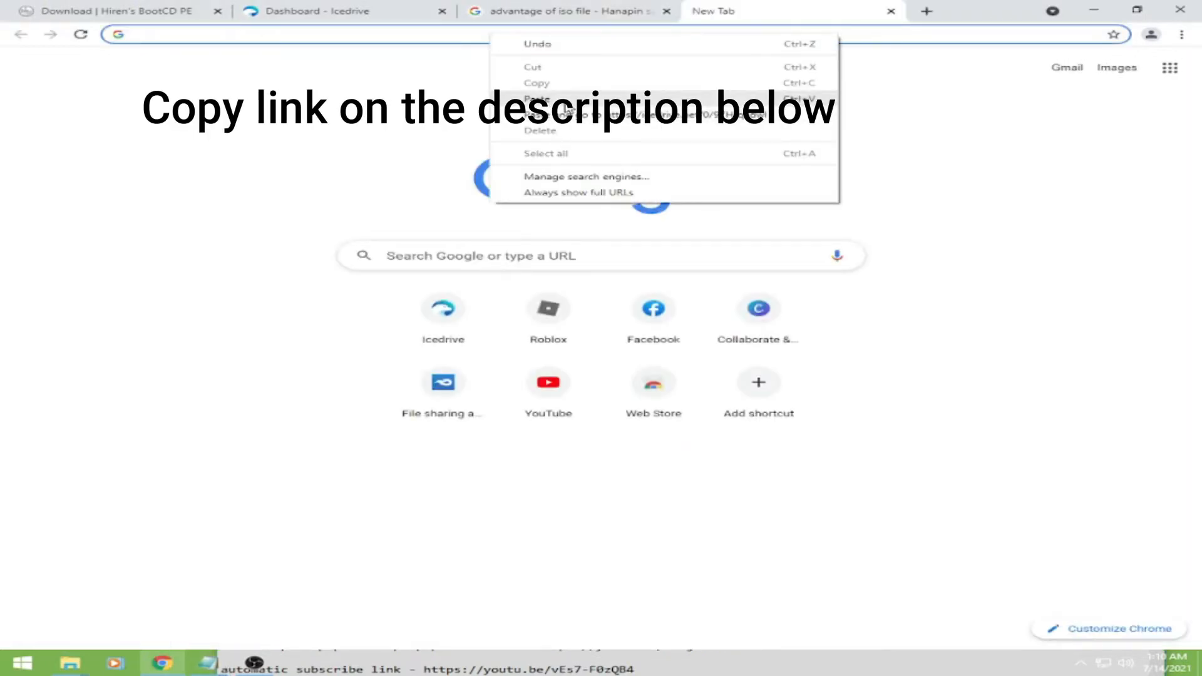
pyautogui.click(545, 97)
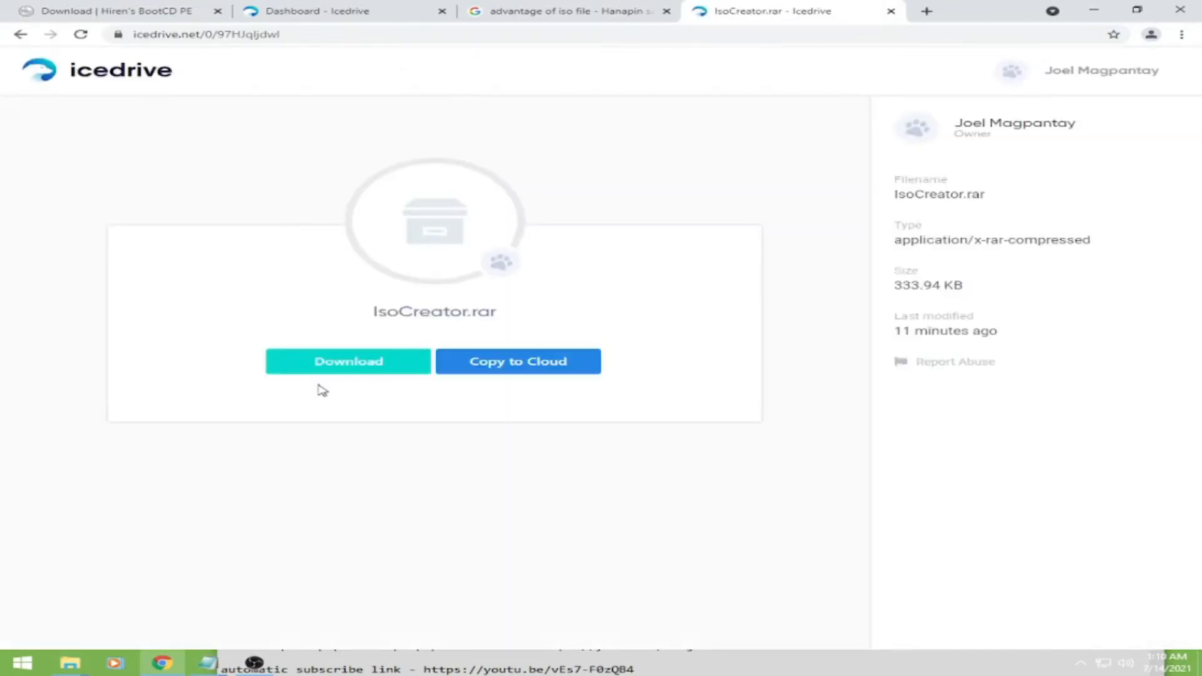
pyautogui.click(347, 361)
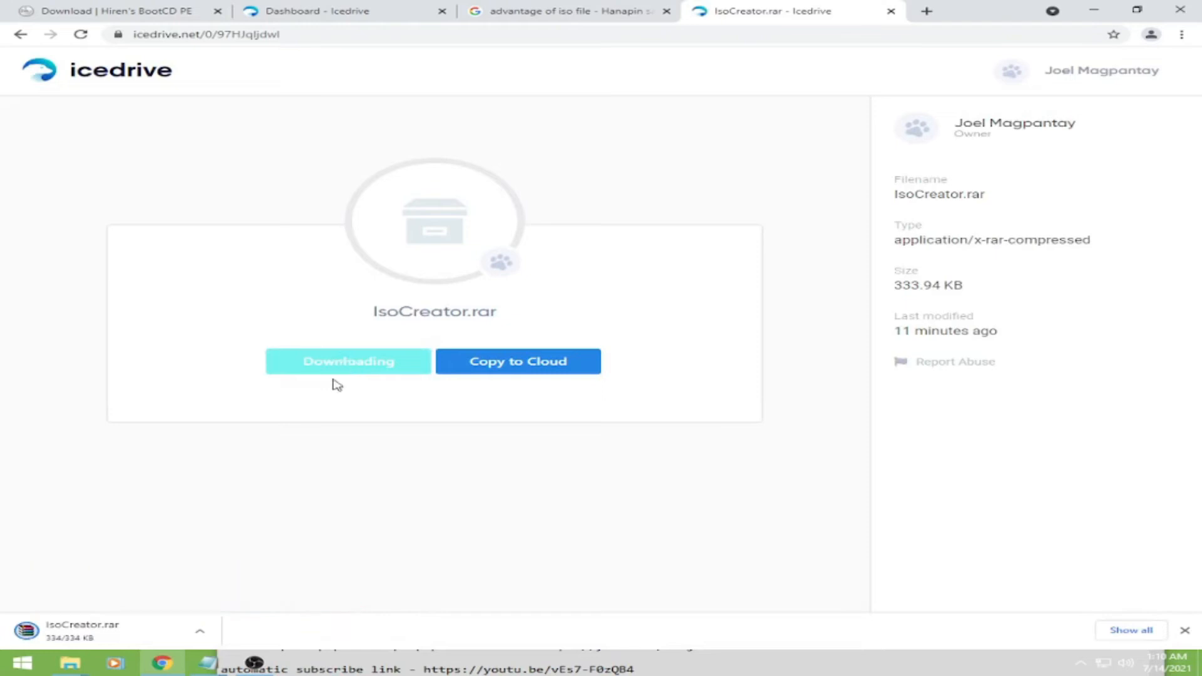
pyautogui.moveTo(110, 638)
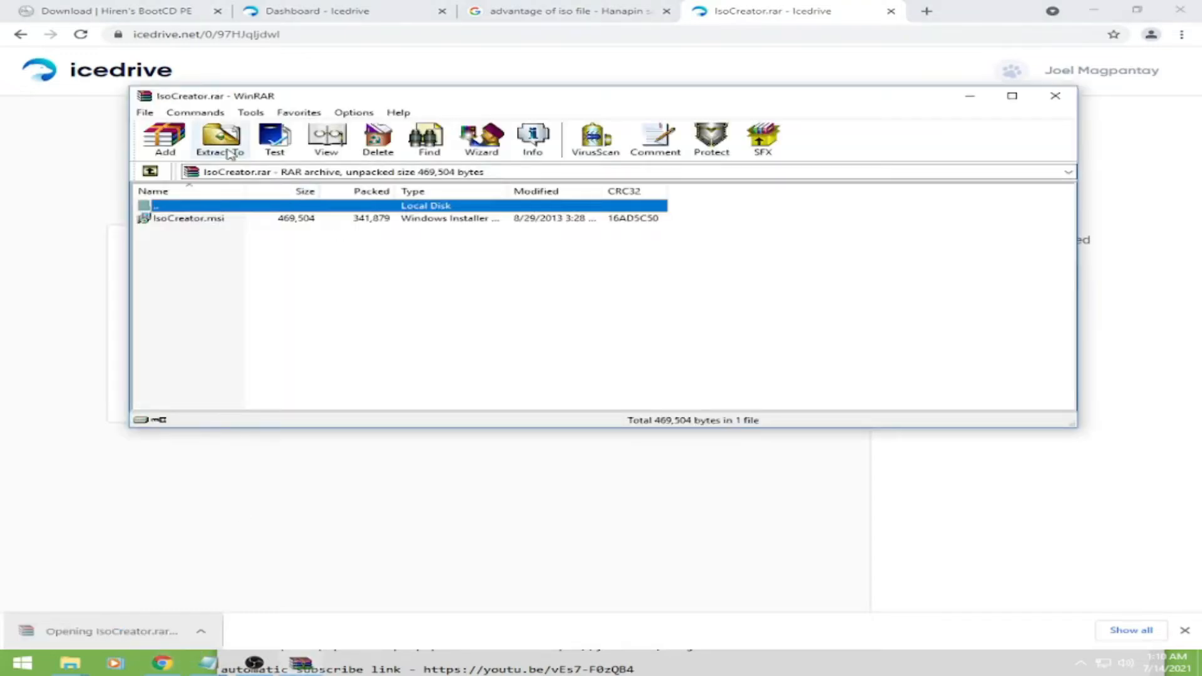
# Extract IsoCreator.msi from IsoCreator.rar to the Desktop with Extract To
pyautogui.click(220, 138)
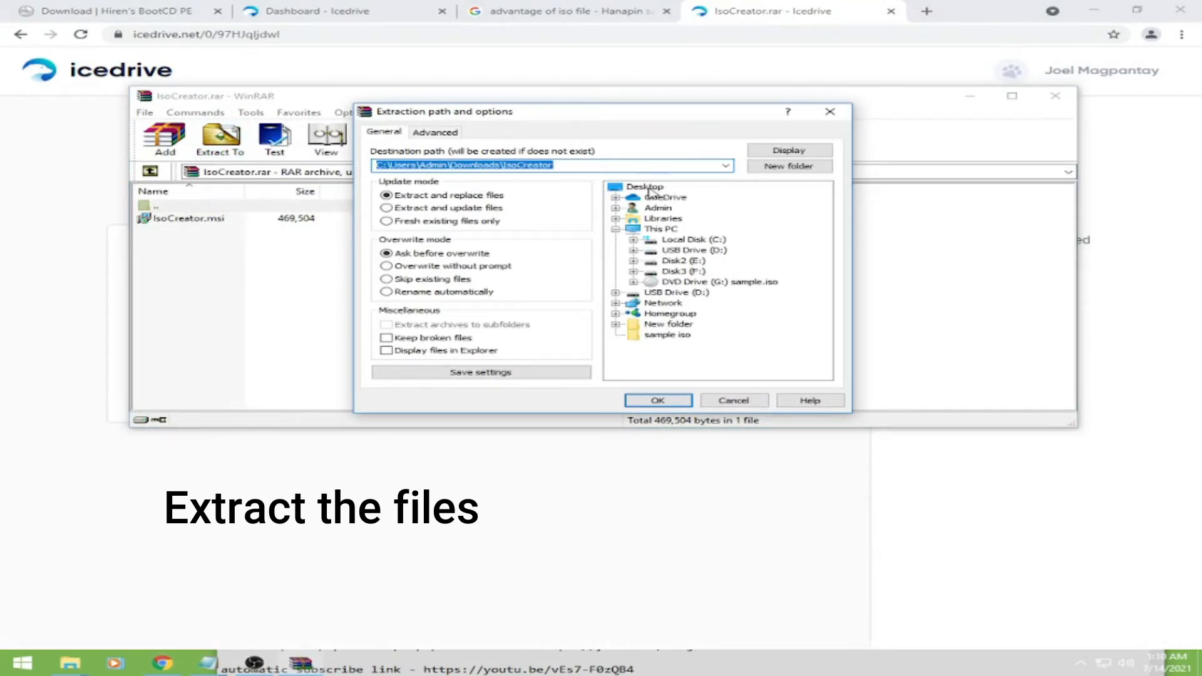
pyautogui.click(645, 187)
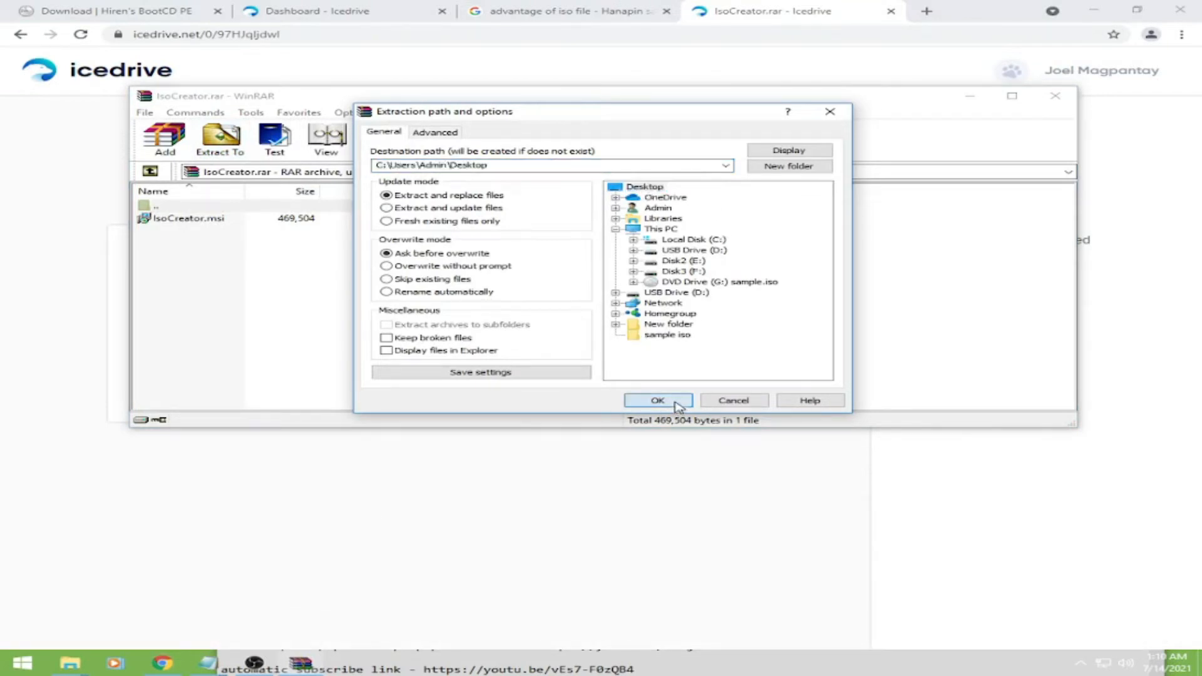
pyautogui.click(658, 401)
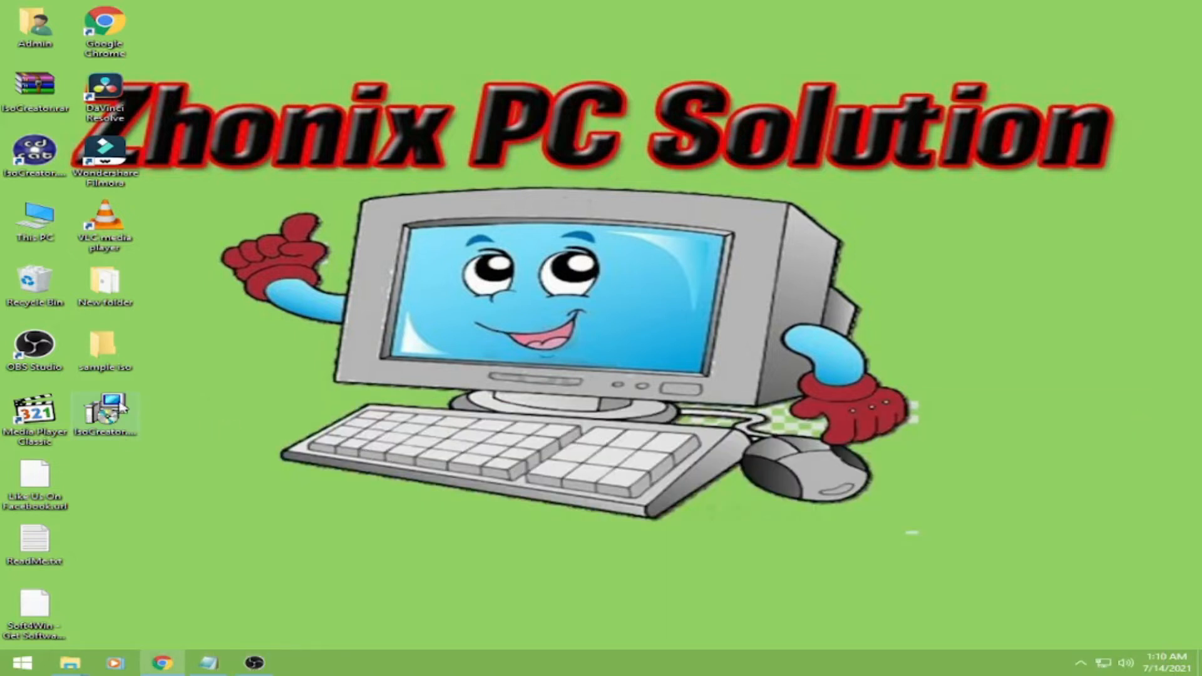
# Launch IsoCreator.msi, then cancel the setup at the modify/repair/remove step and finish the wizard
pyautogui.doubleClick(106, 410)
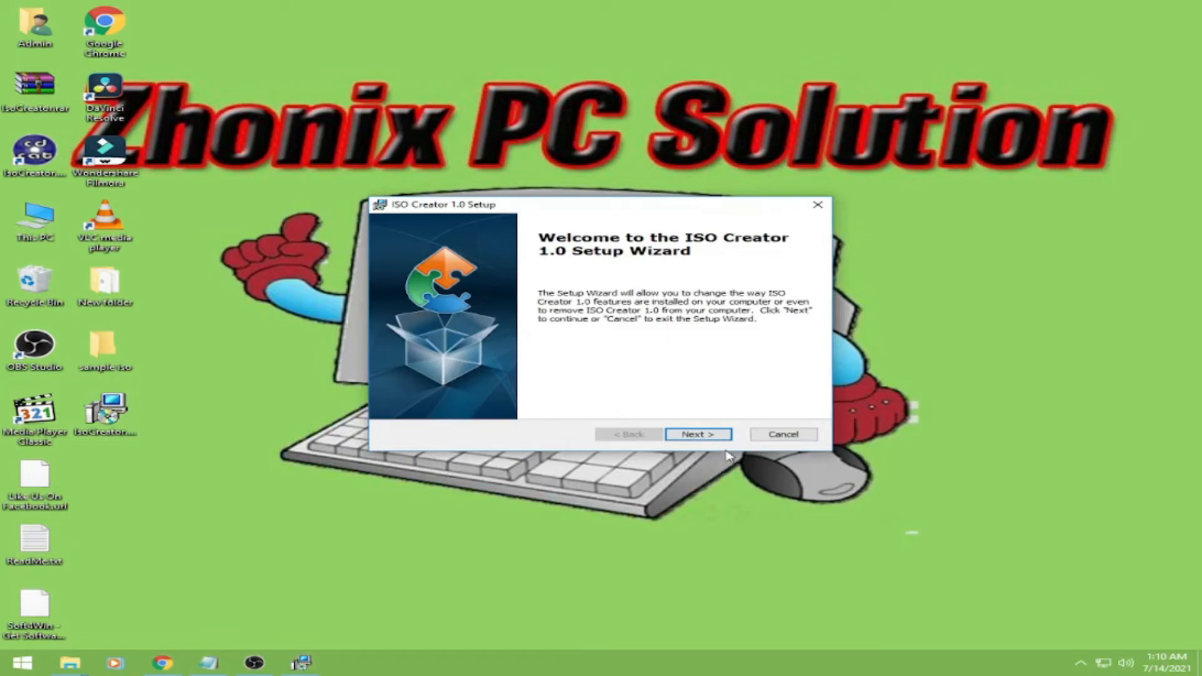
pyautogui.click(697, 434)
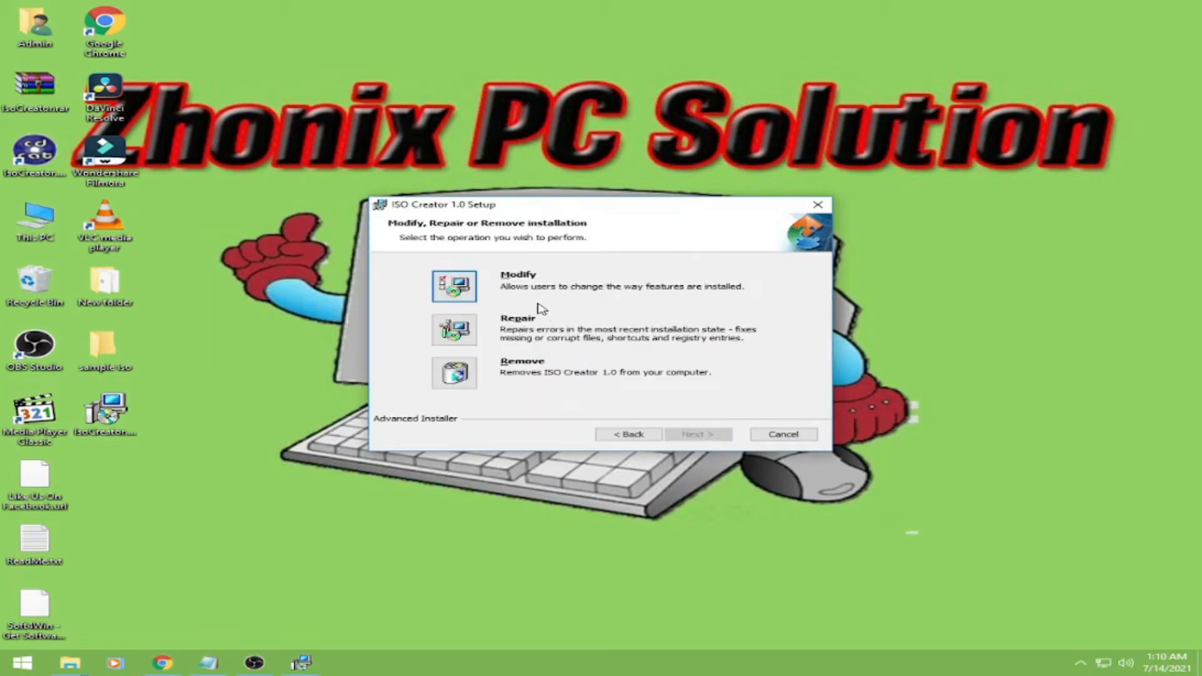
pyautogui.moveTo(589, 404)
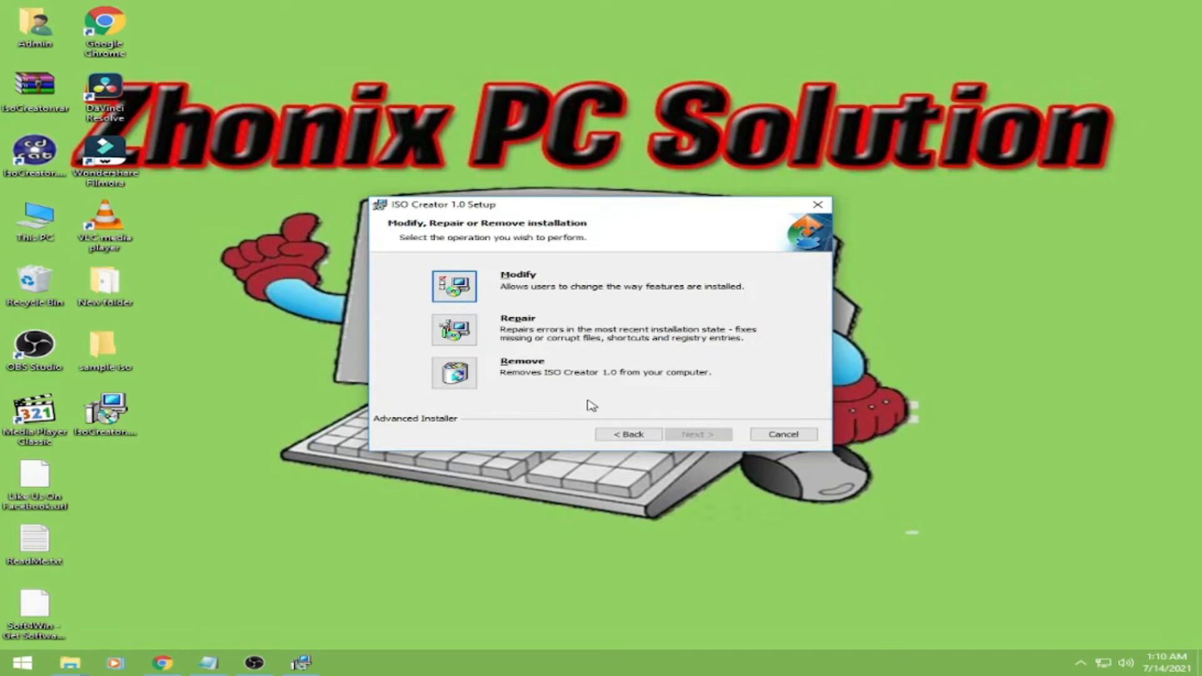
pyautogui.moveTo(494, 367)
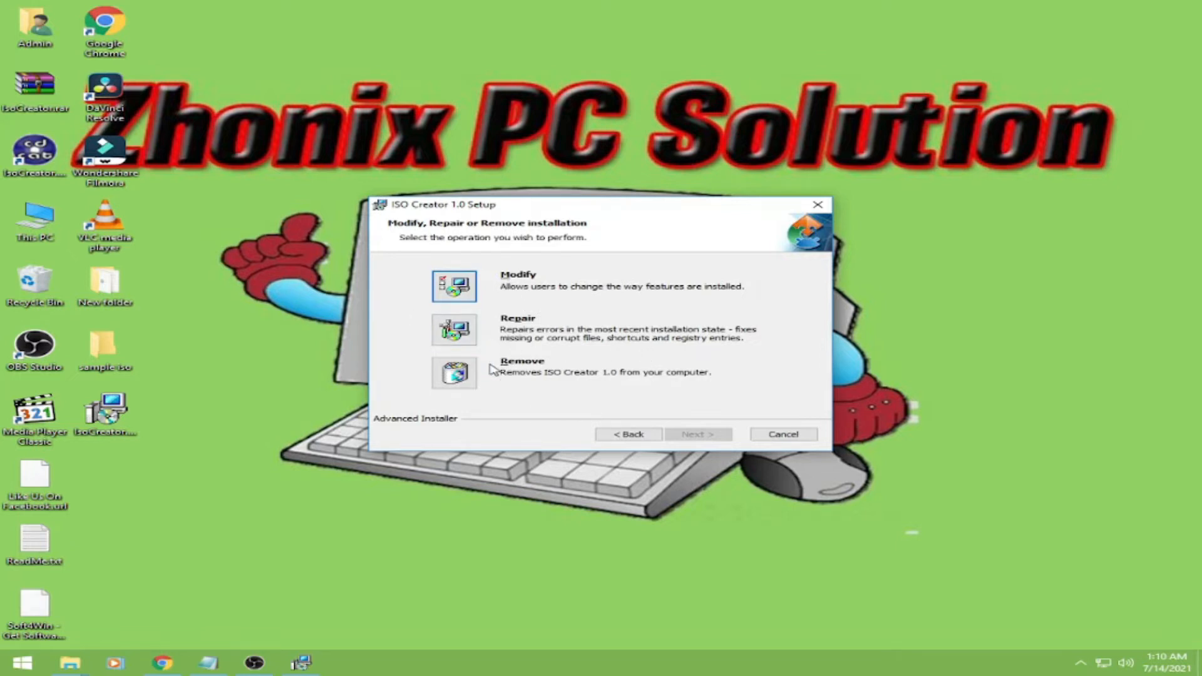
pyautogui.moveTo(606, 367)
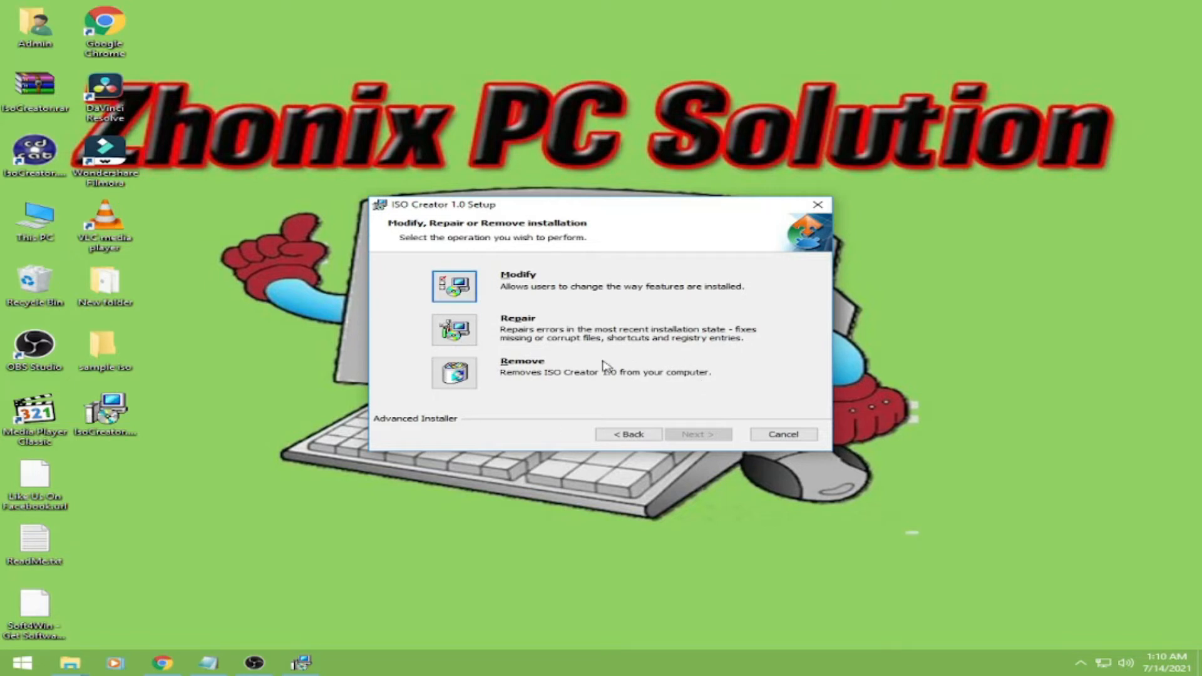
pyautogui.moveTo(232, 412)
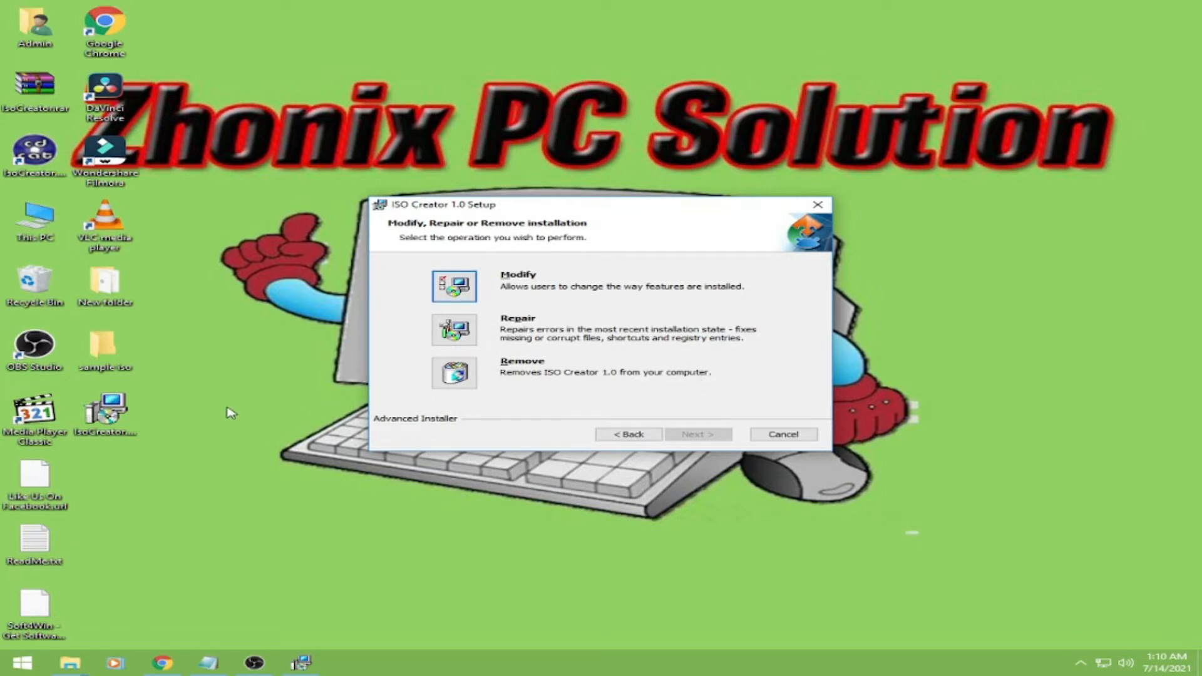
pyautogui.moveTo(69, 190)
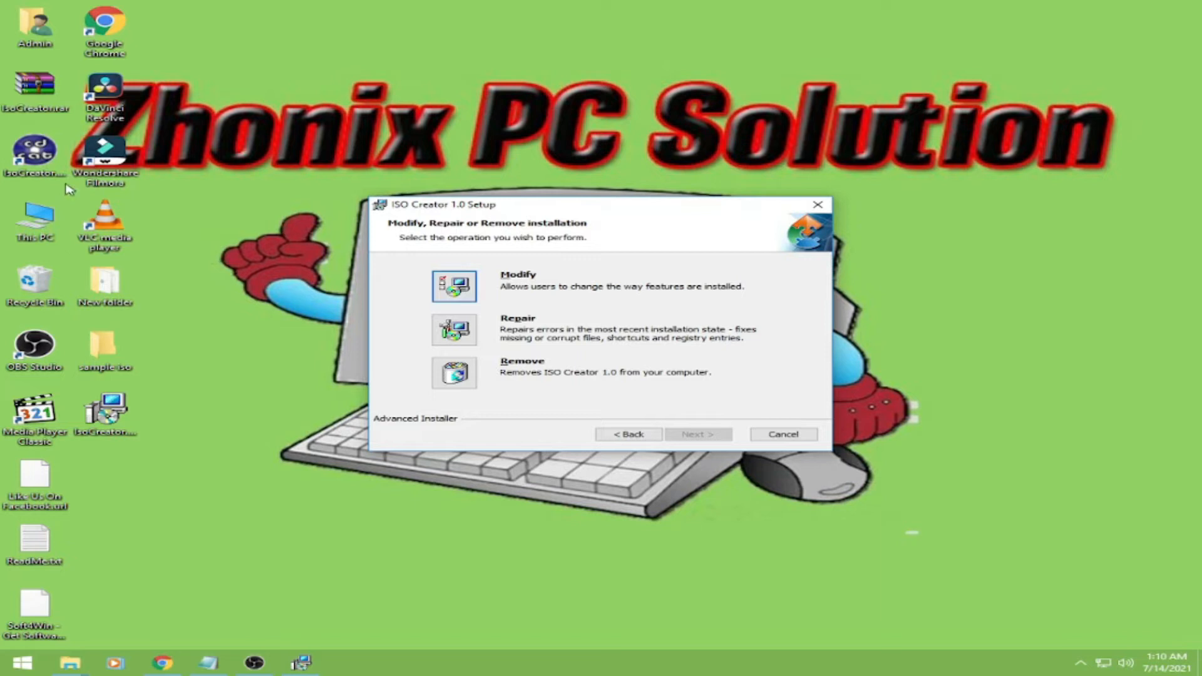
pyautogui.moveTo(801, 434)
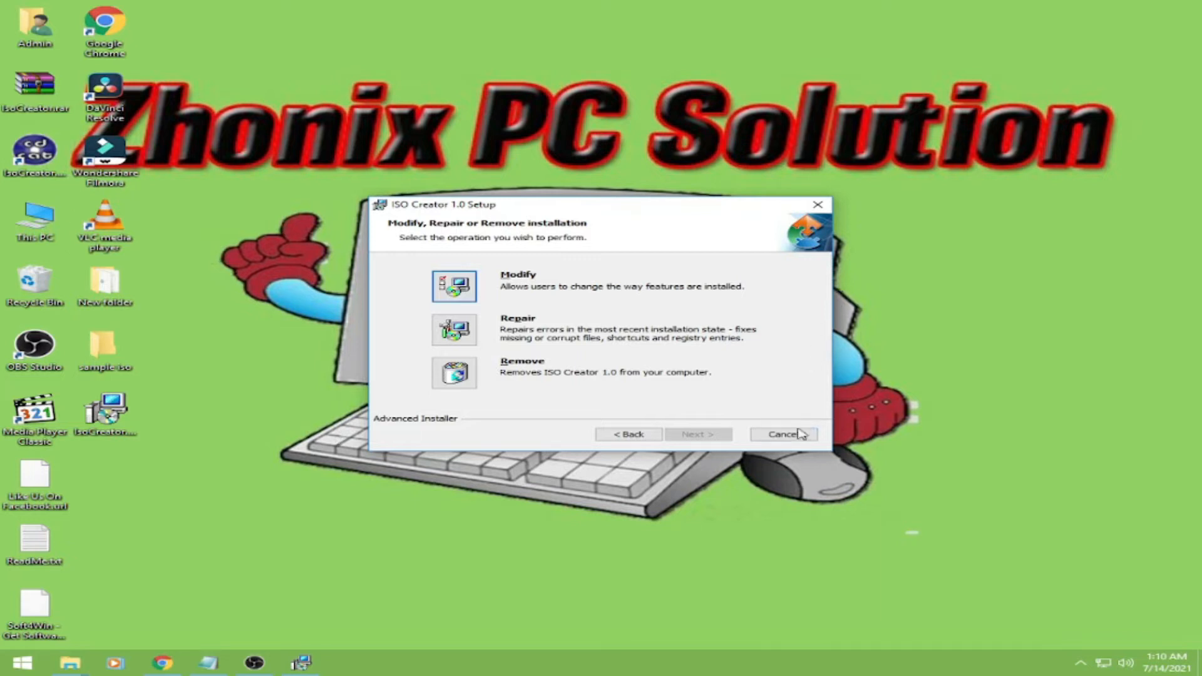
pyautogui.click(782, 434)
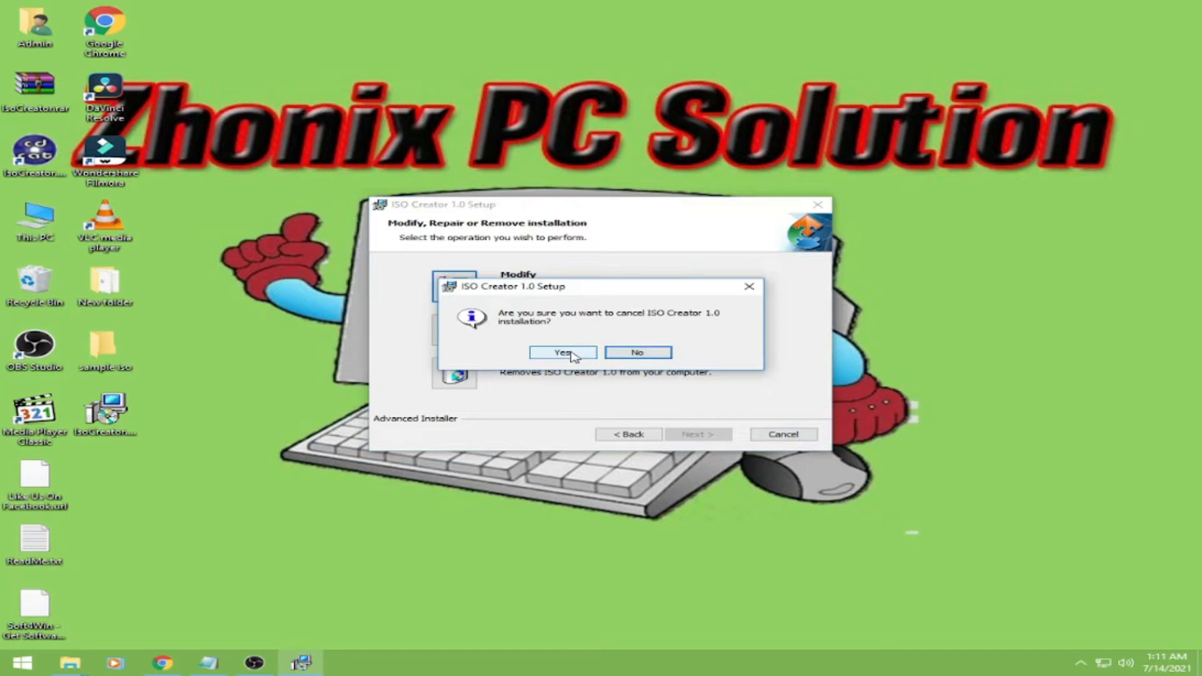
pyautogui.click(562, 353)
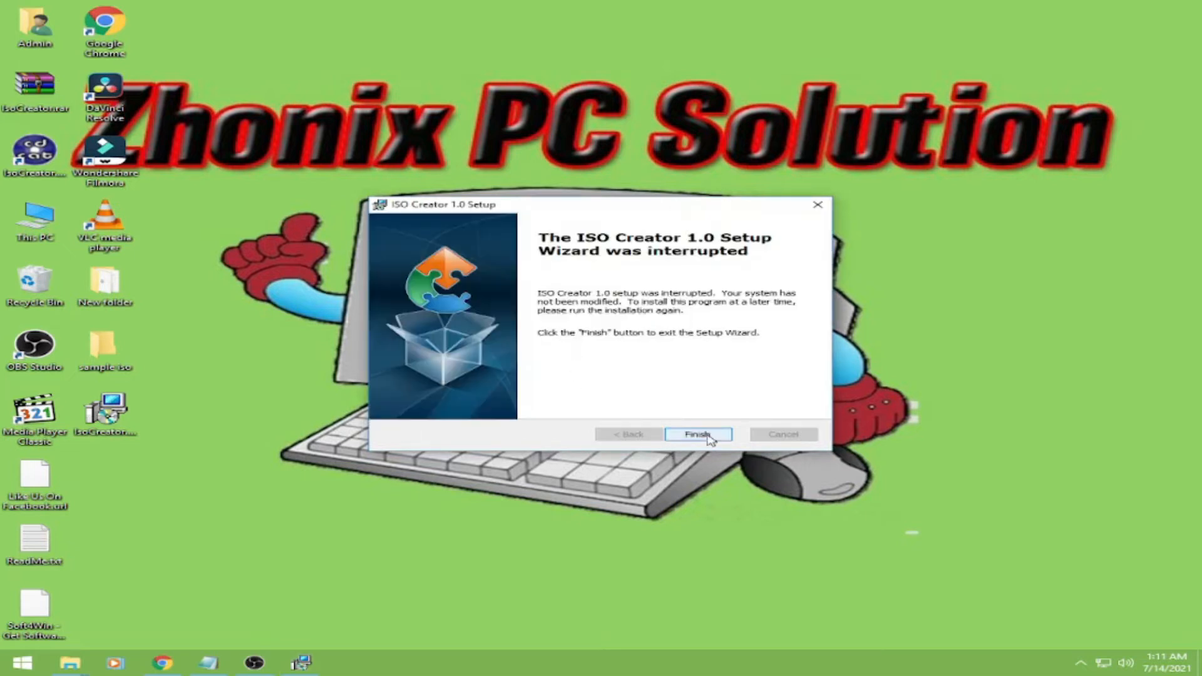
pyautogui.click(697, 434)
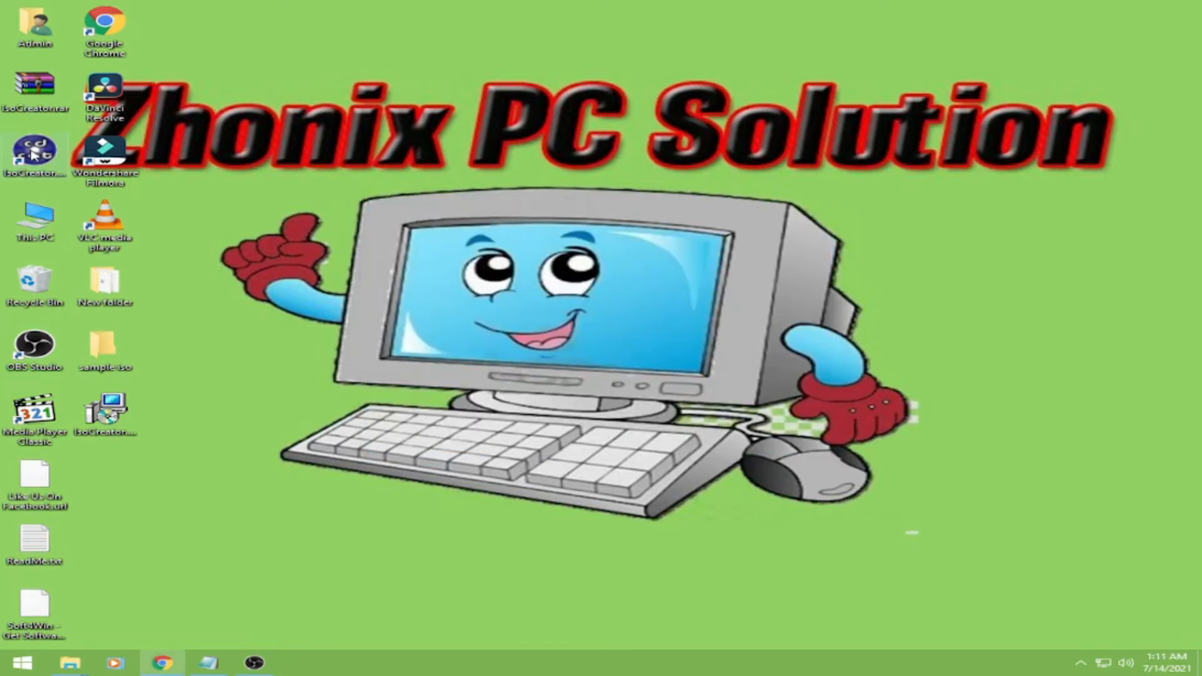
# Move the ISO Creator shortcut beside OBS Studio and launch ISO Creator
pyautogui.moveTo(35, 158); pyautogui.dragTo(198, 330)
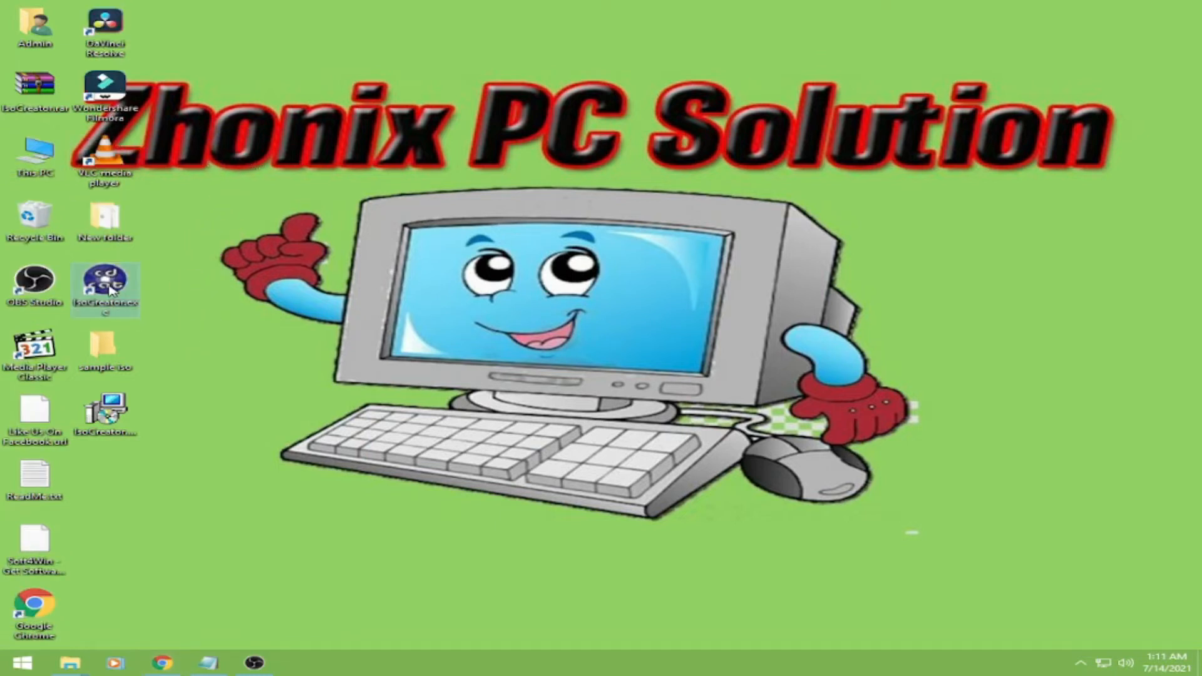
pyautogui.moveTo(602, 244)
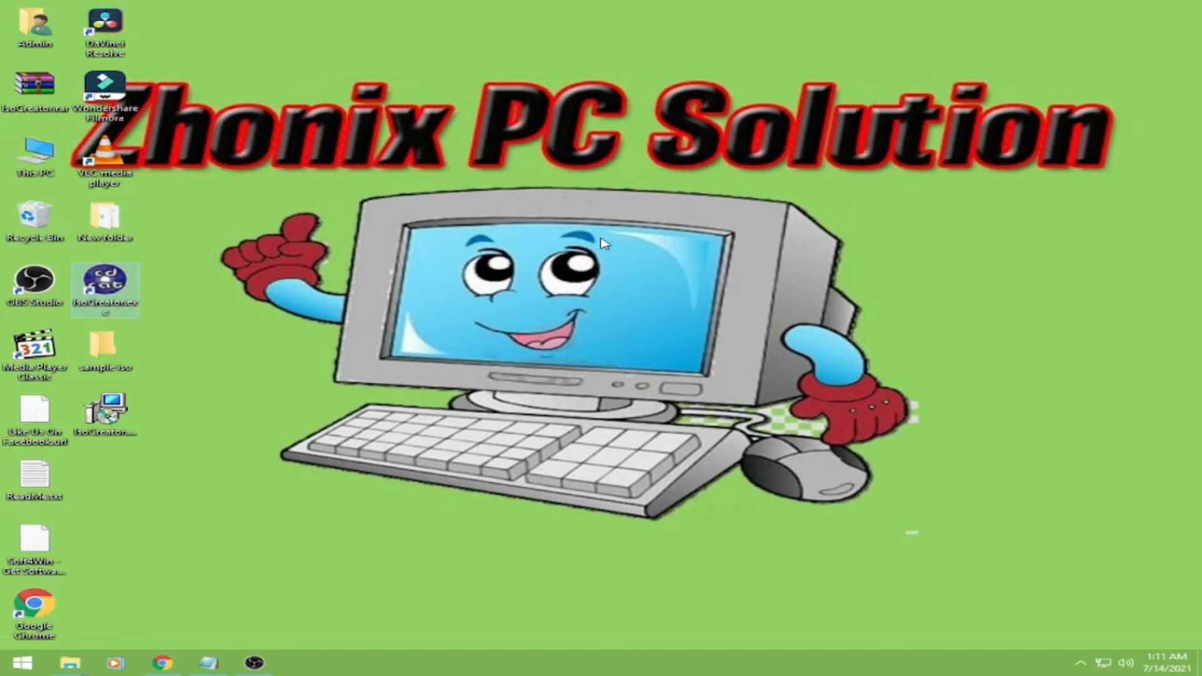
pyautogui.doubleClick(105, 285)
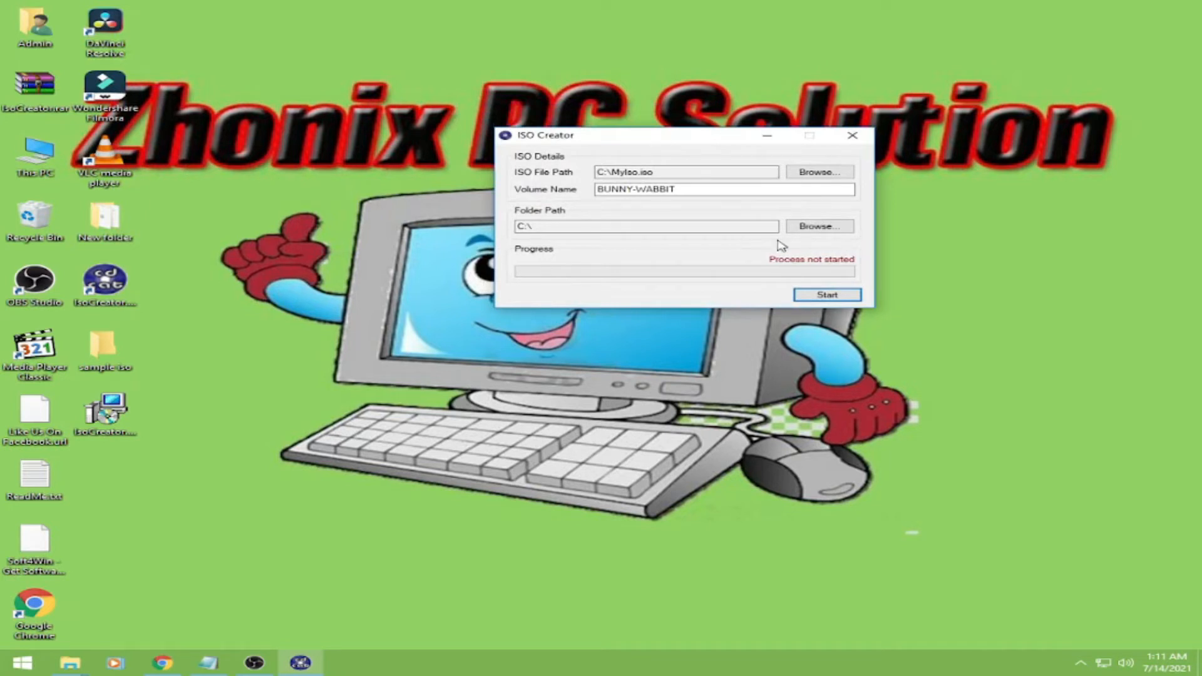
# Bring ISO Creator forward with defaults kept and show the desktop New folder's files to pack
pyautogui.click(644, 225)
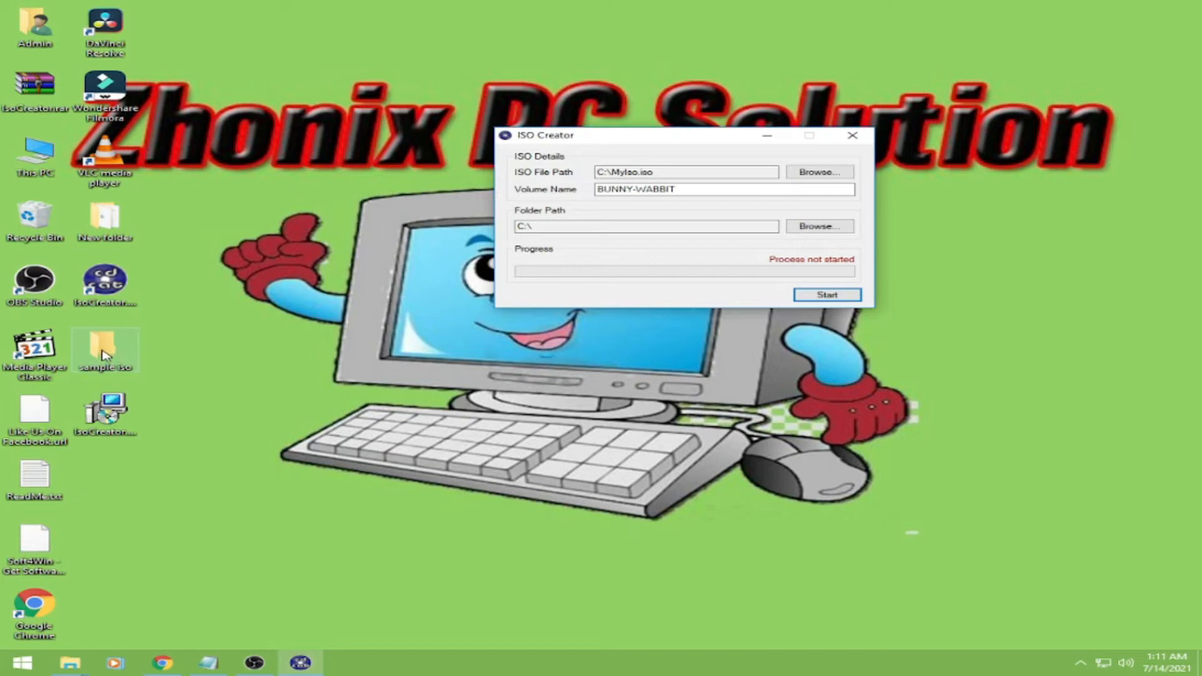
pyautogui.click(818, 226)
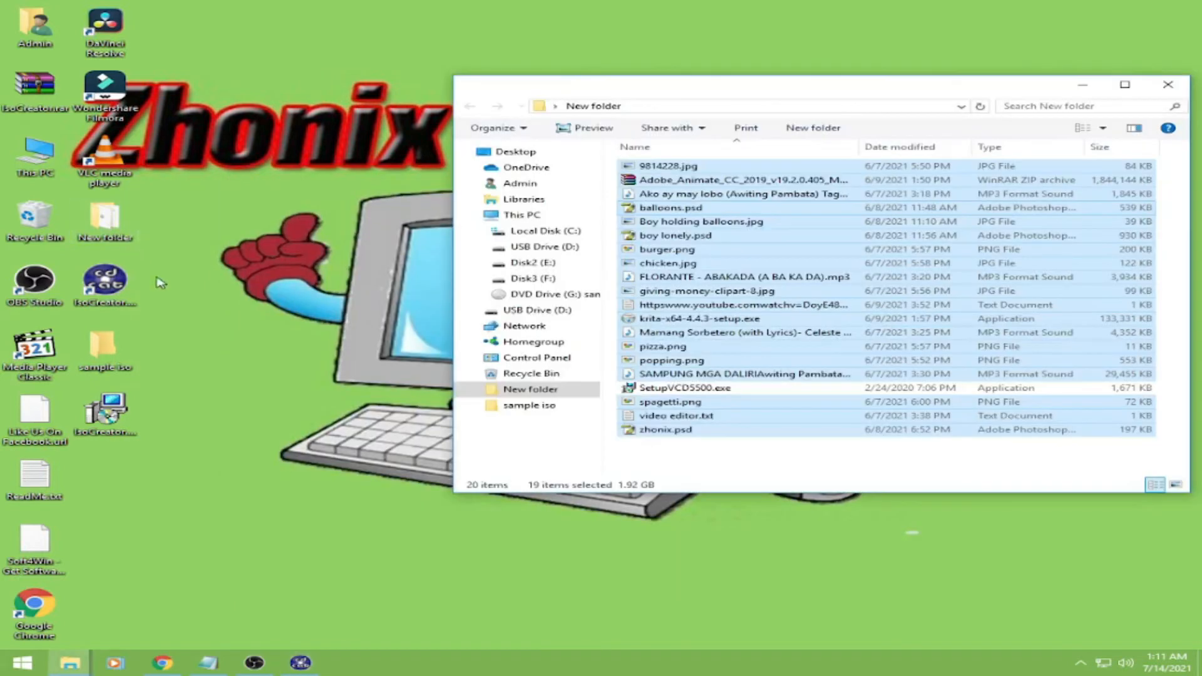
pyautogui.moveTo(736, 238)
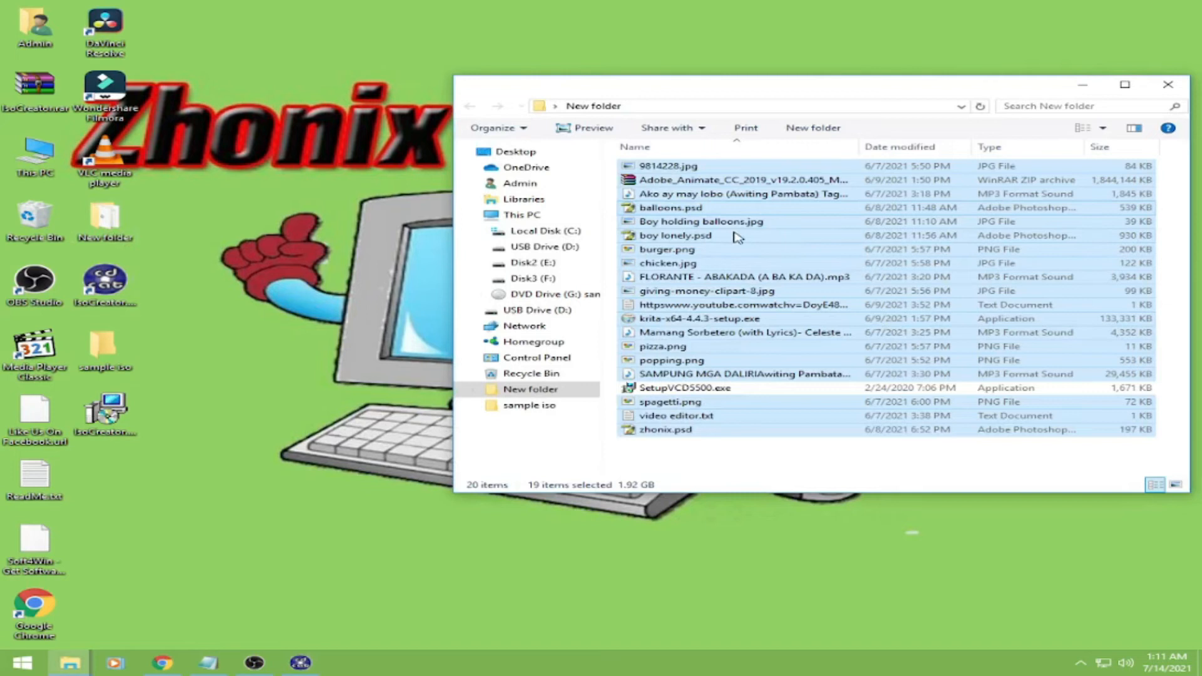
pyautogui.moveTo(542, 94)
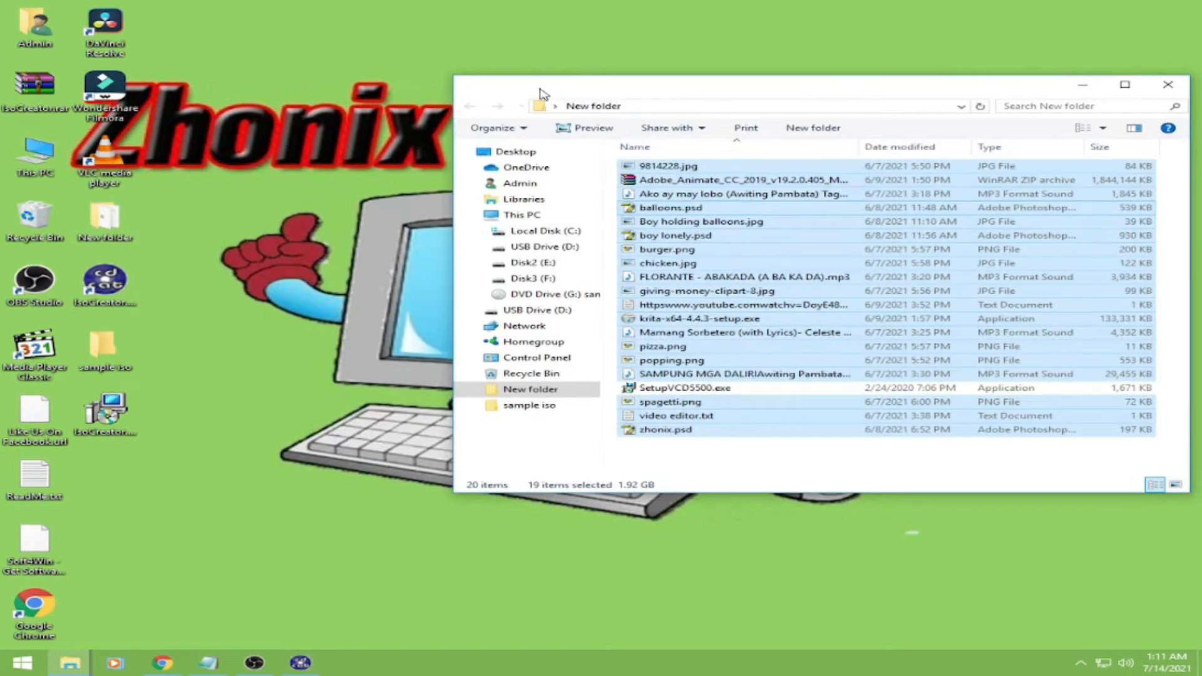
pyautogui.click(675, 236)
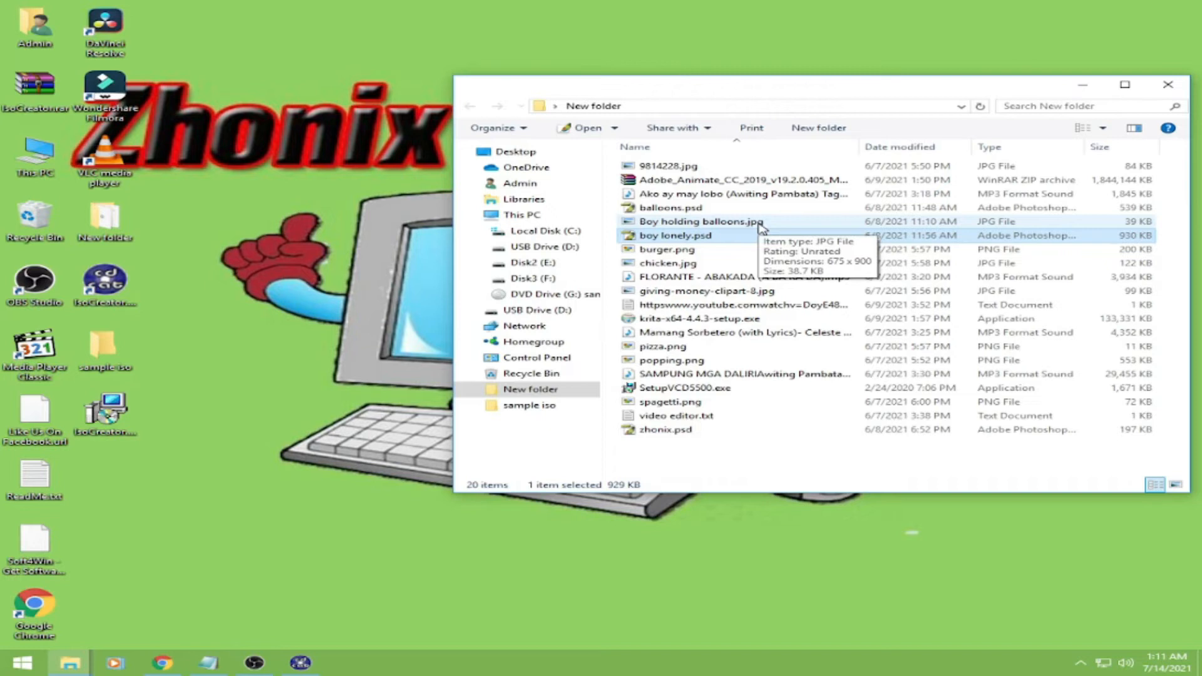
pyautogui.moveTo(780, 236)
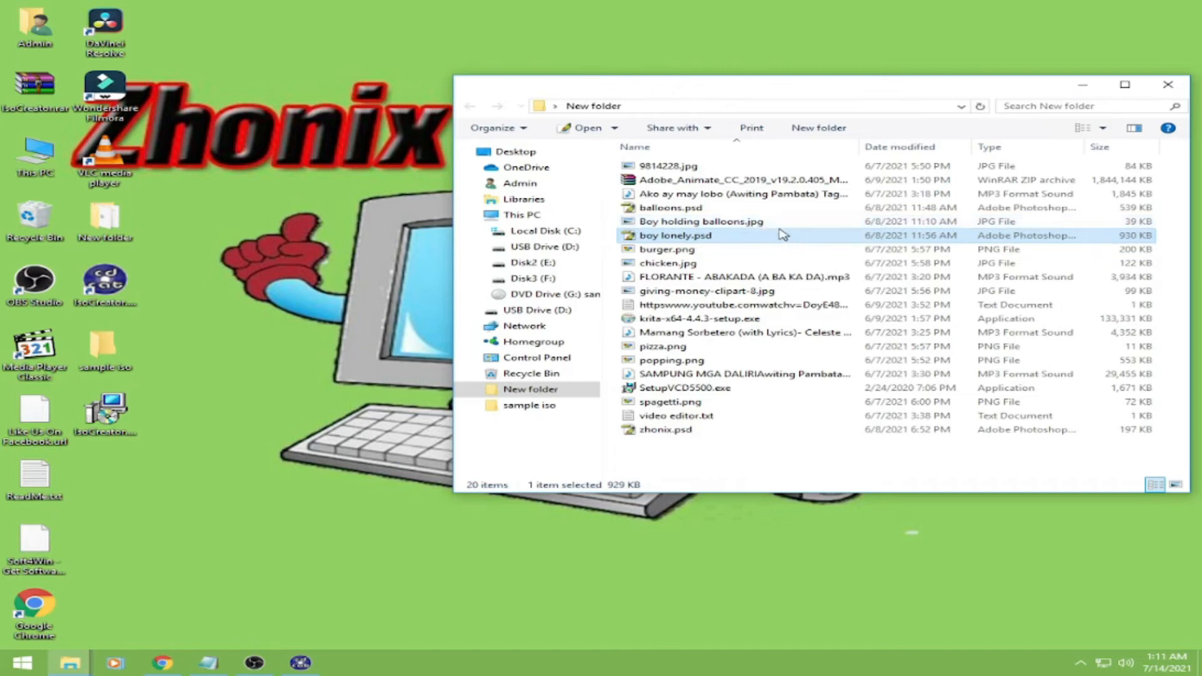
pyautogui.moveTo(1071, 276)
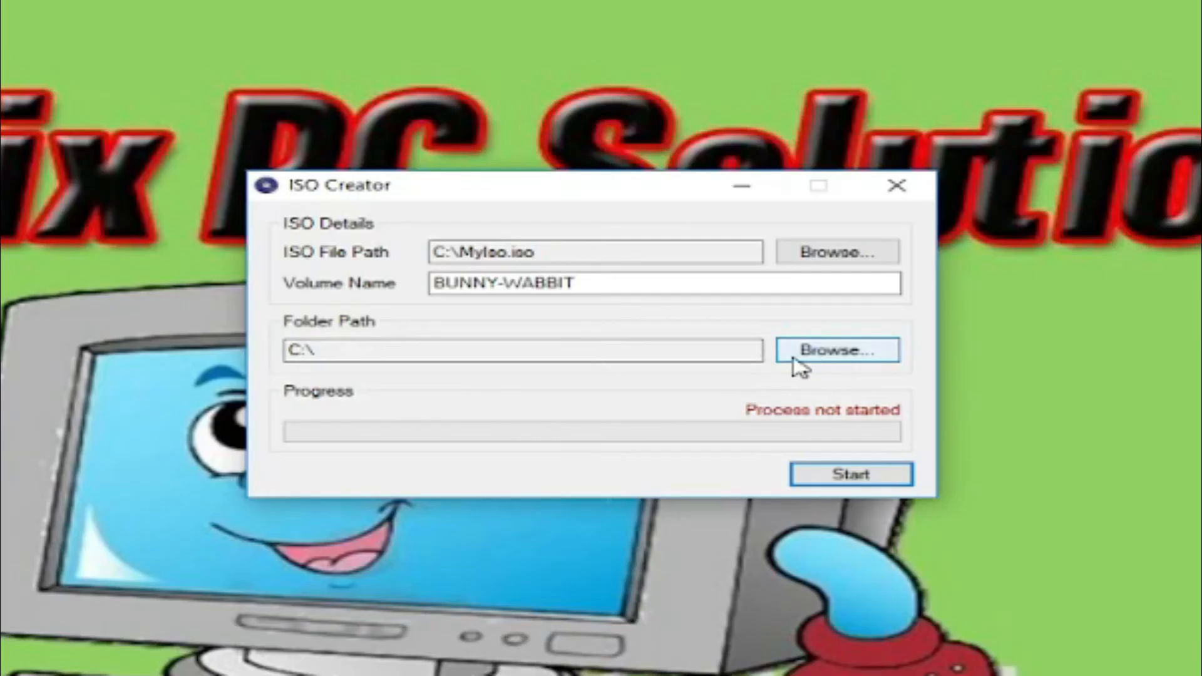
# Browse the Folder Path to Desktop > New folder and confirm it as the ISO source
pyautogui.click(836, 350)
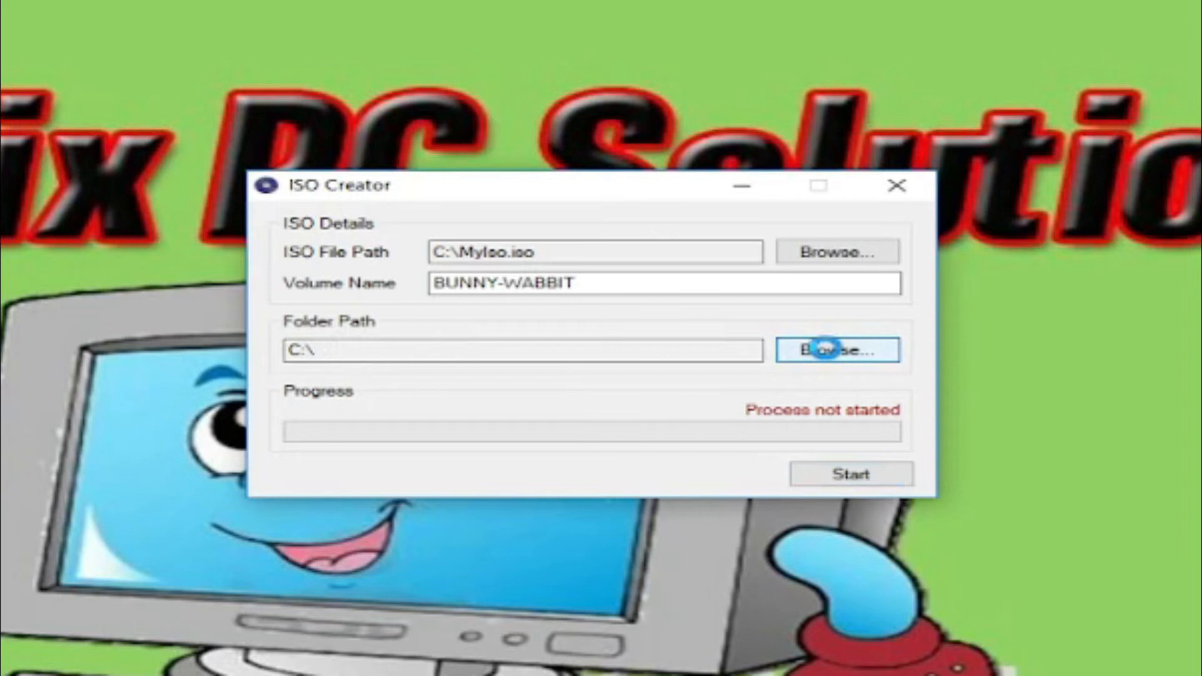
pyautogui.click(838, 349)
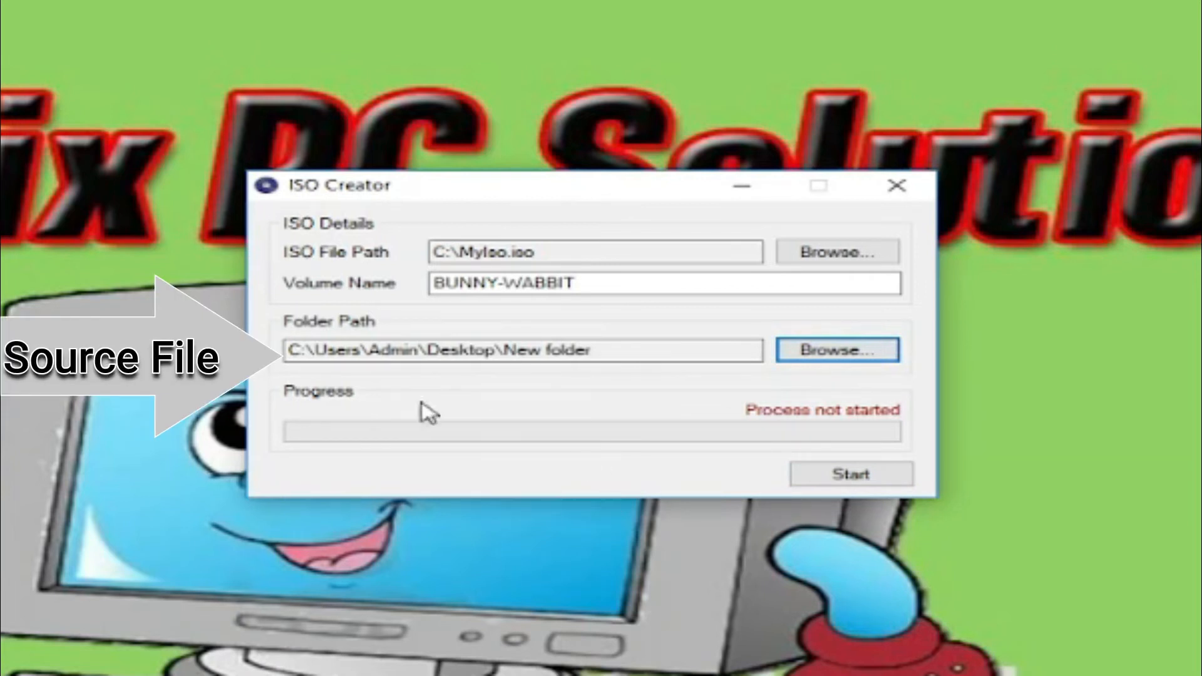
pyautogui.moveTo(505, 314)
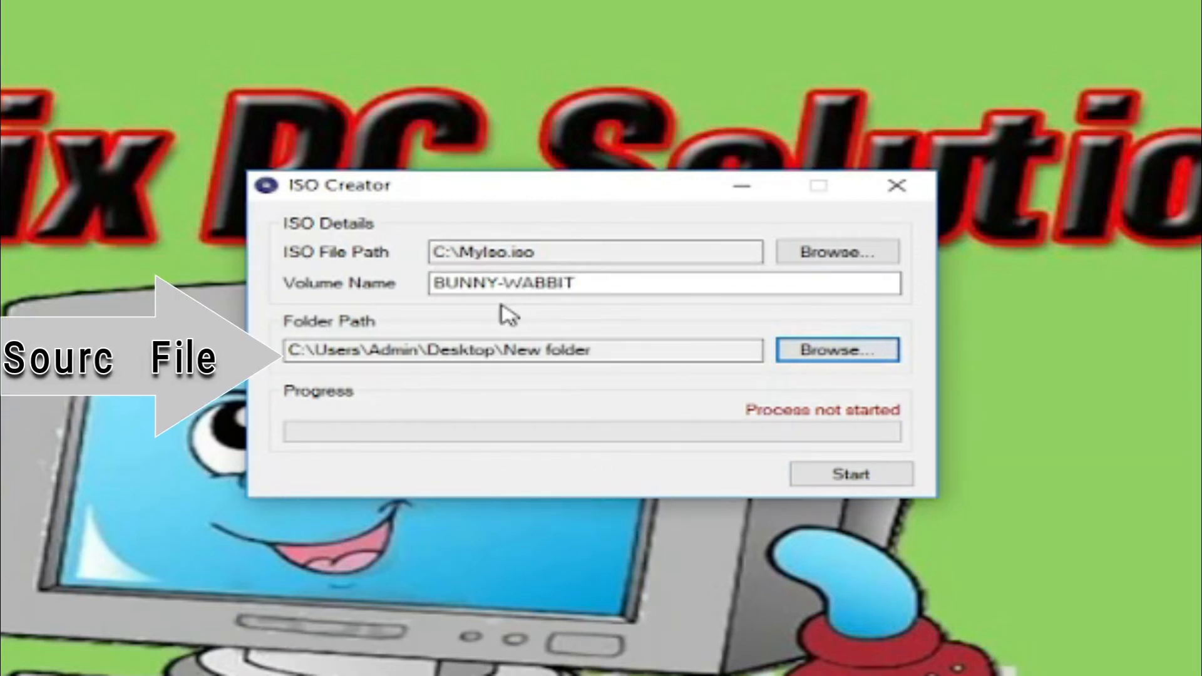
pyautogui.moveTo(621, 383)
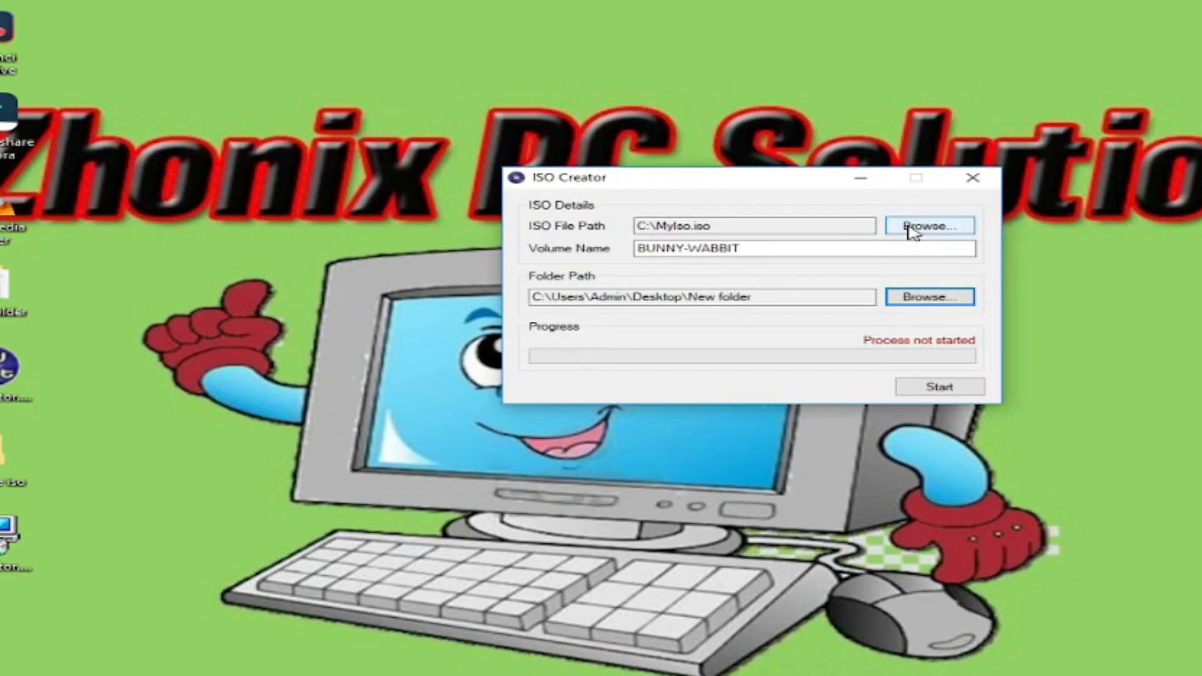
# Set the ISO File Path to 'sample iso' saved inside the desktop sample iso folder
pyautogui.click(928, 225)
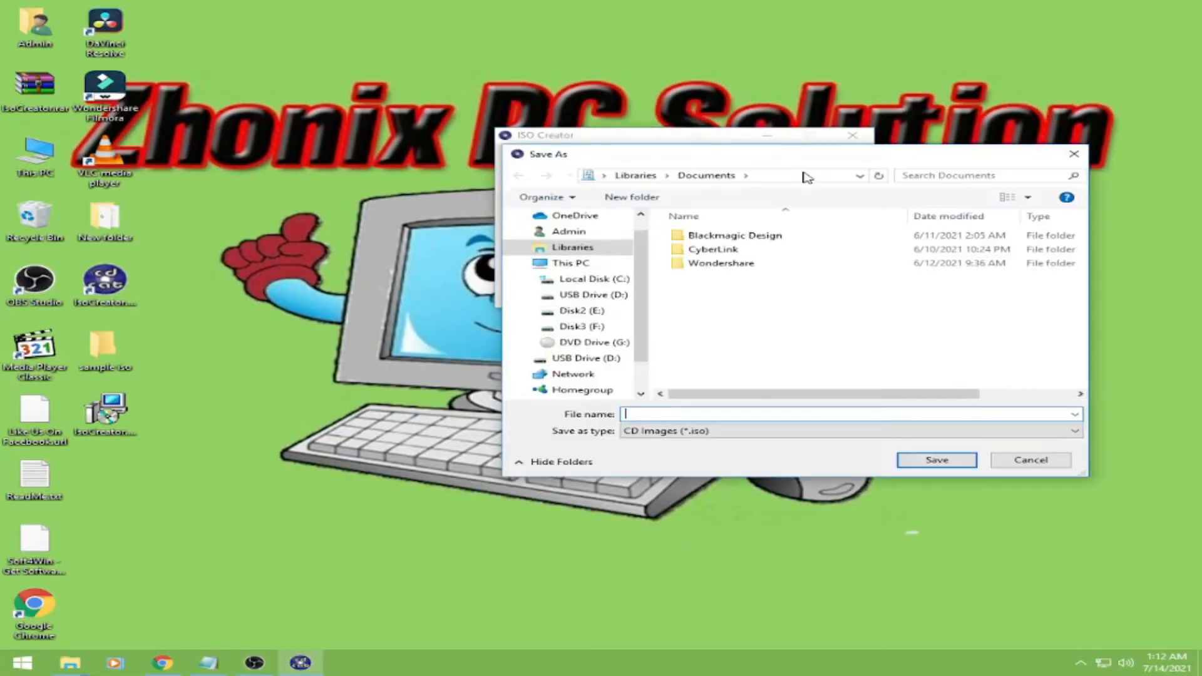
pyautogui.click(571, 262)
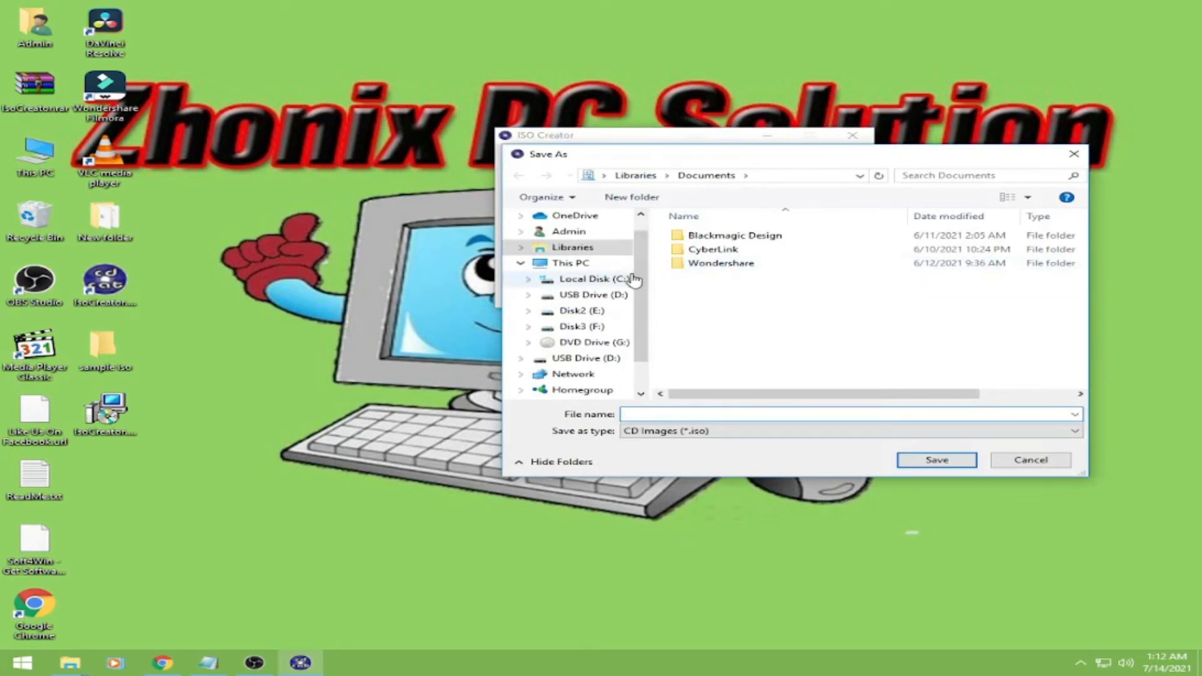
pyautogui.scroll(3)
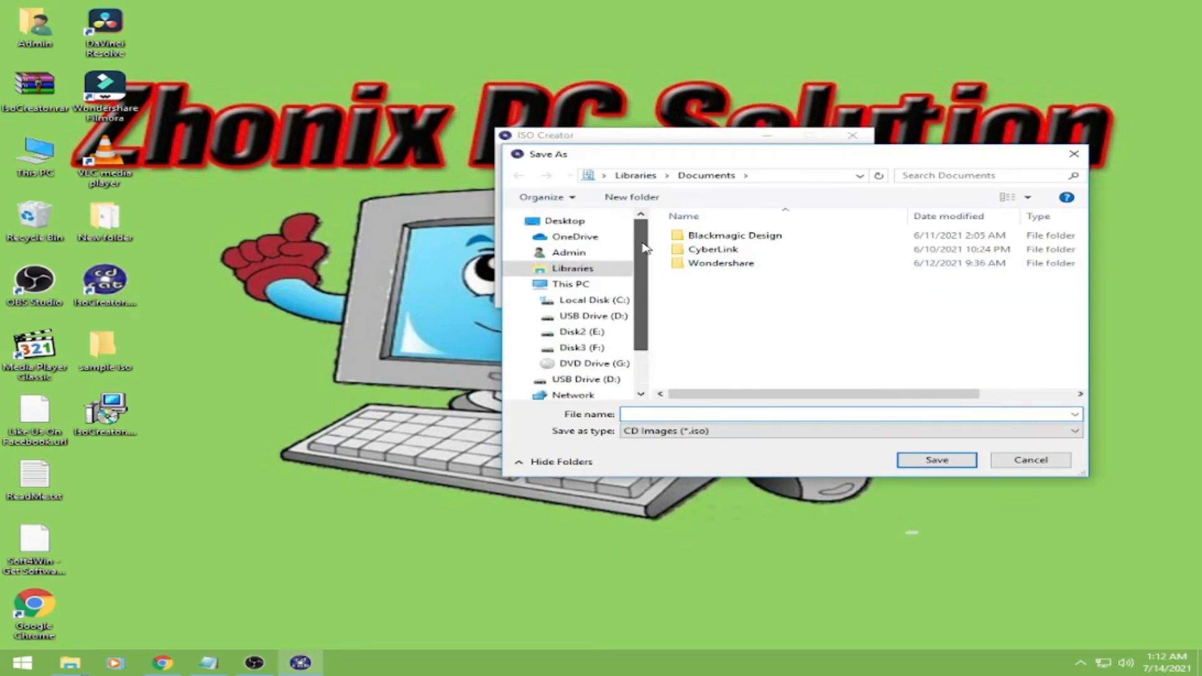
pyautogui.click(565, 221)
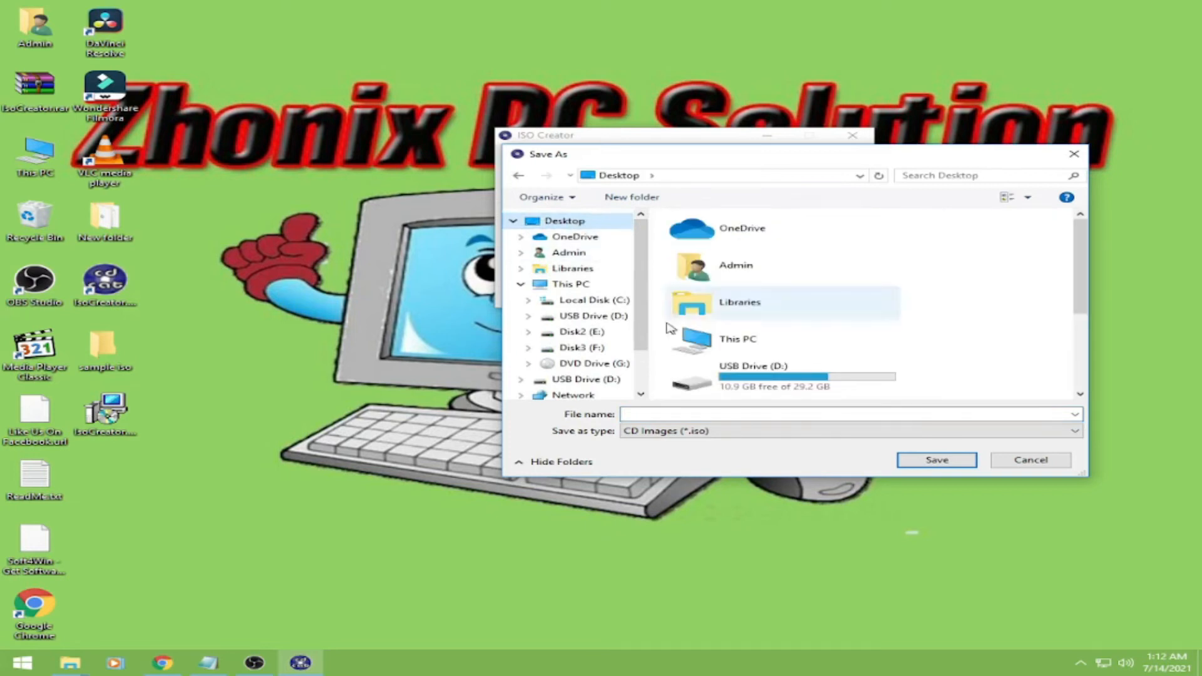
pyautogui.scroll(-3)
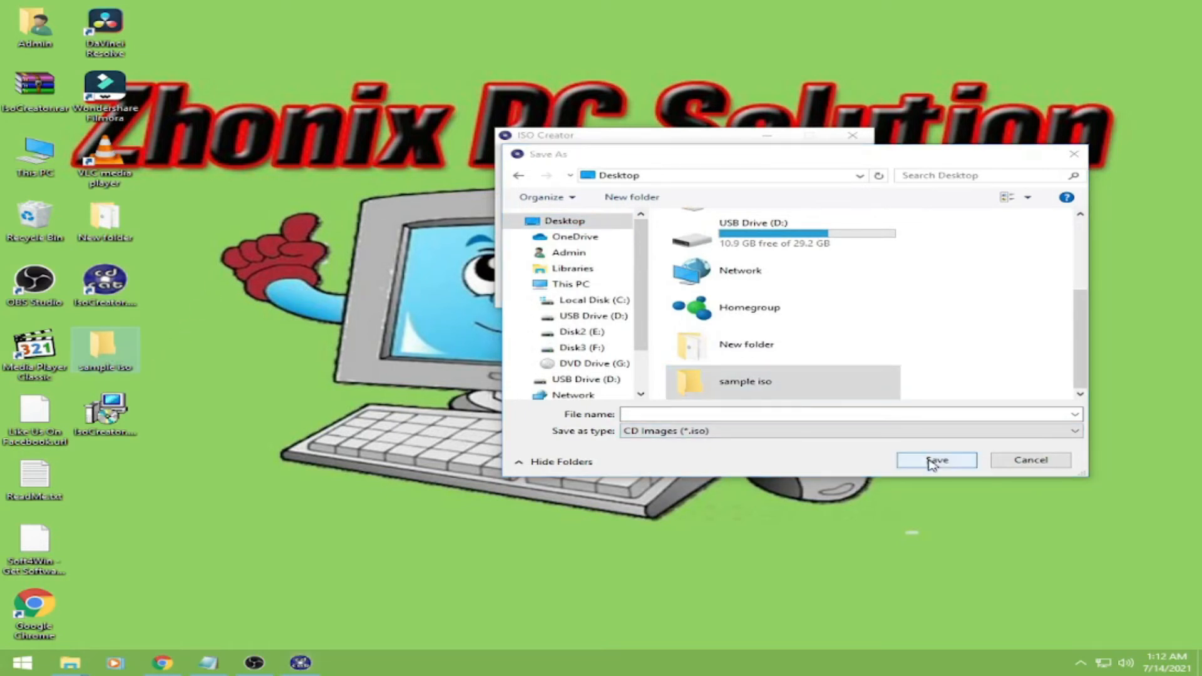
pyautogui.doubleClick(744, 381)
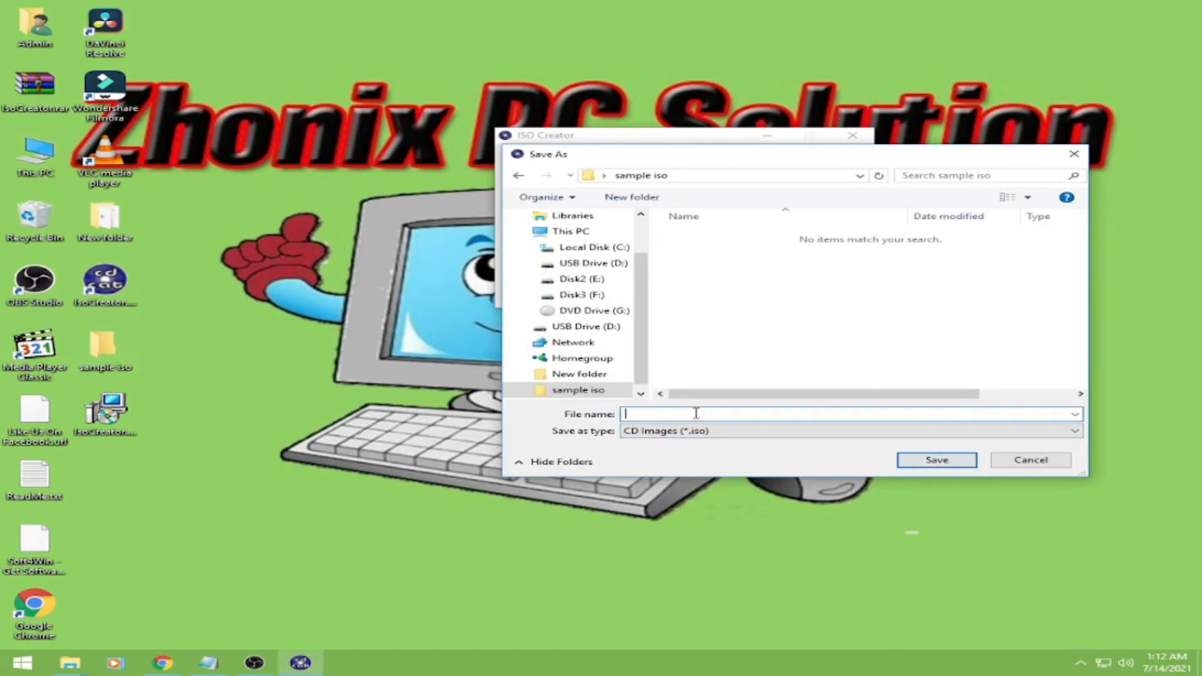
pyautogui.write('s')
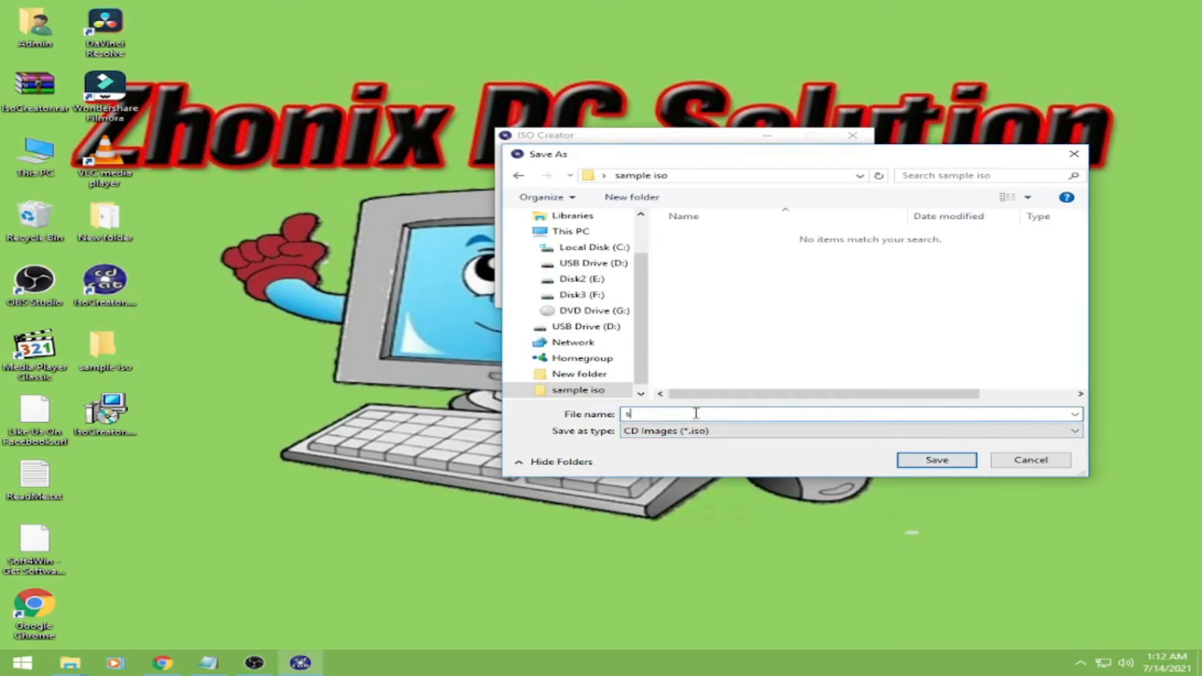
pyautogui.write('sample iso')
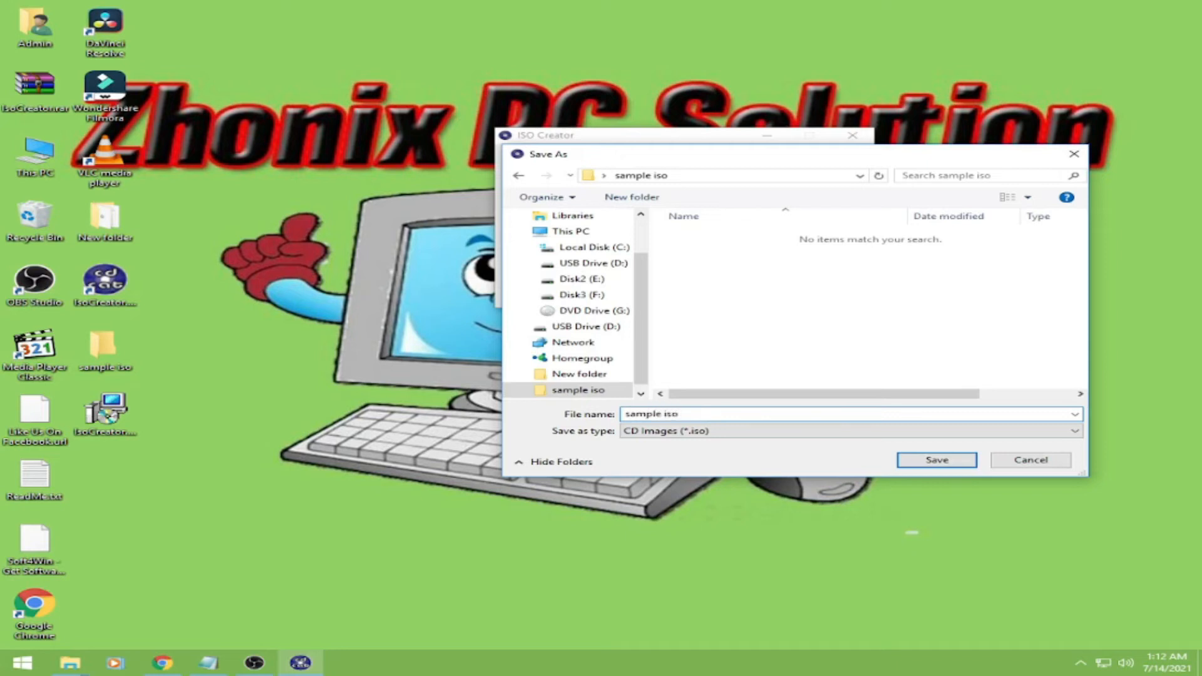
pyautogui.click(936, 460)
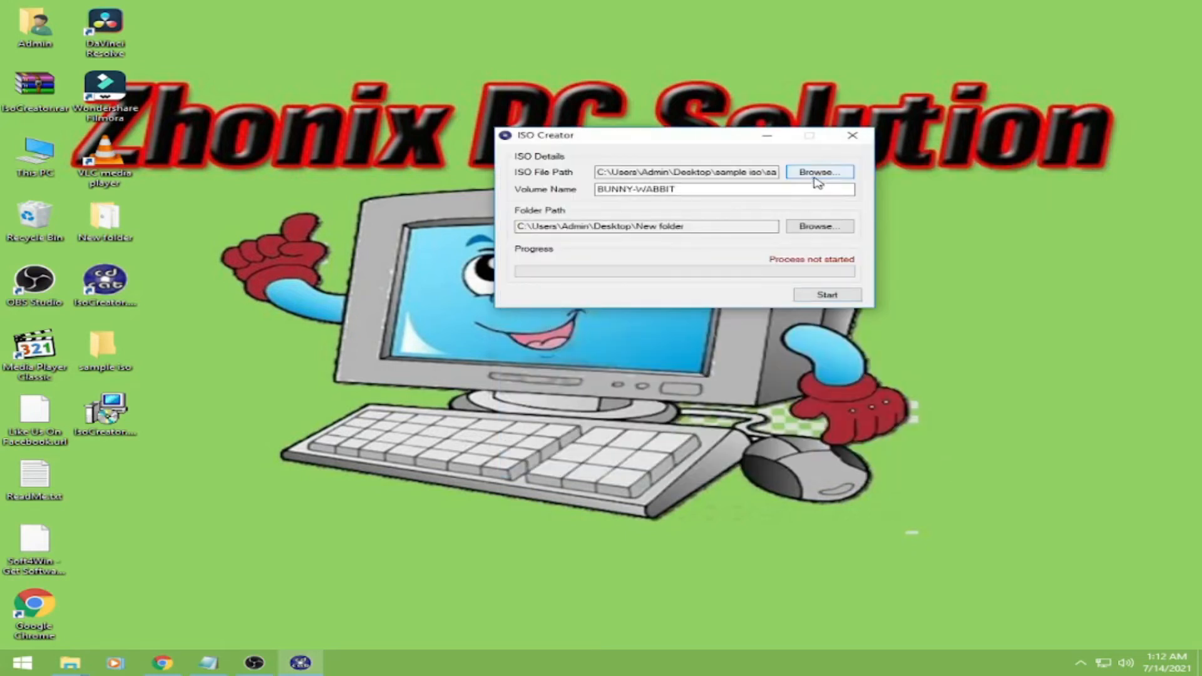
pyautogui.moveTo(824, 276)
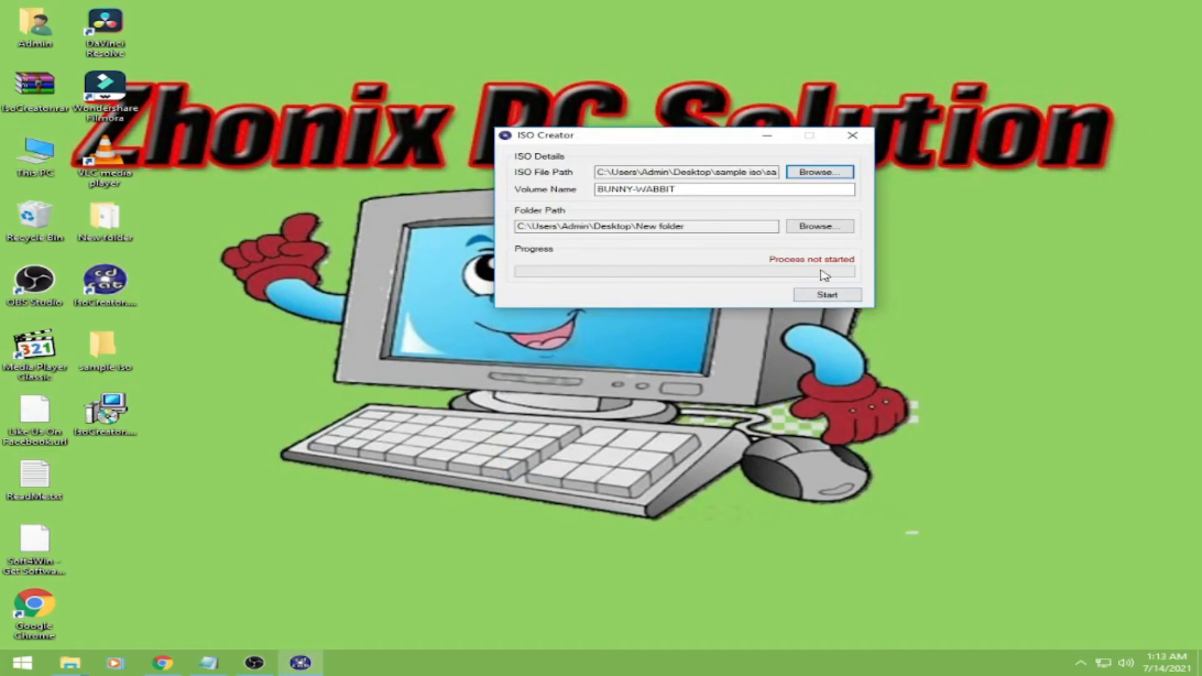
# Start the ISO build and acknowledge the finished-successfully message when writing completes
pyautogui.click(827, 294)
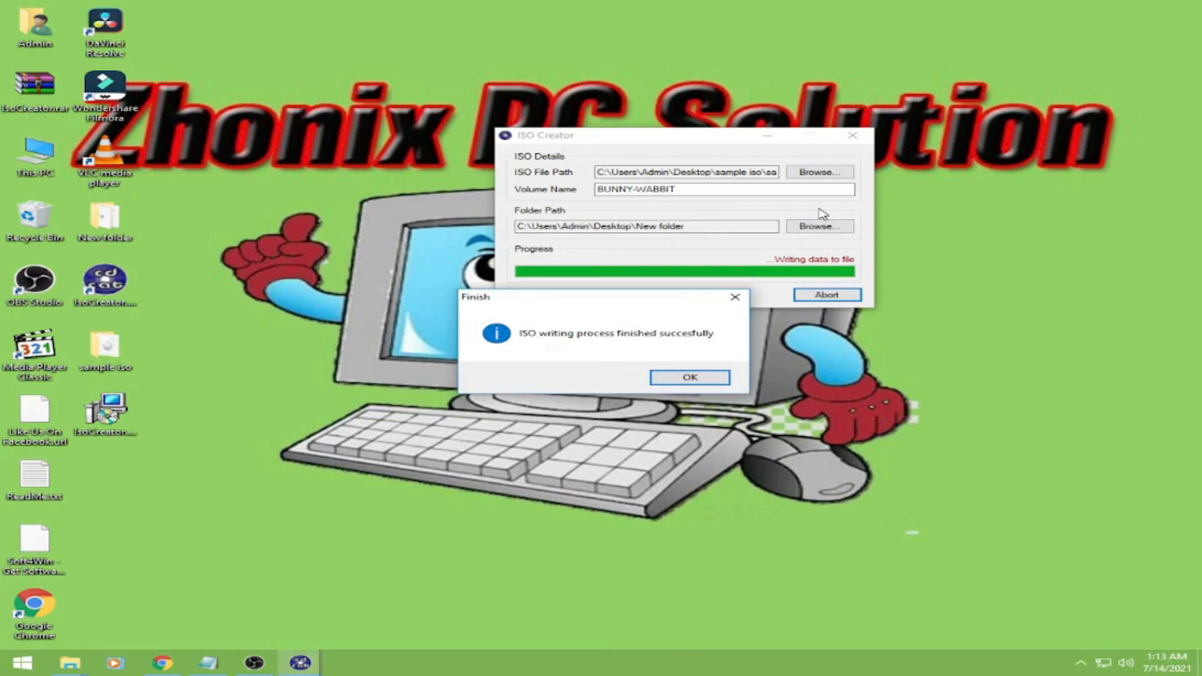
pyautogui.moveTo(768, 292)
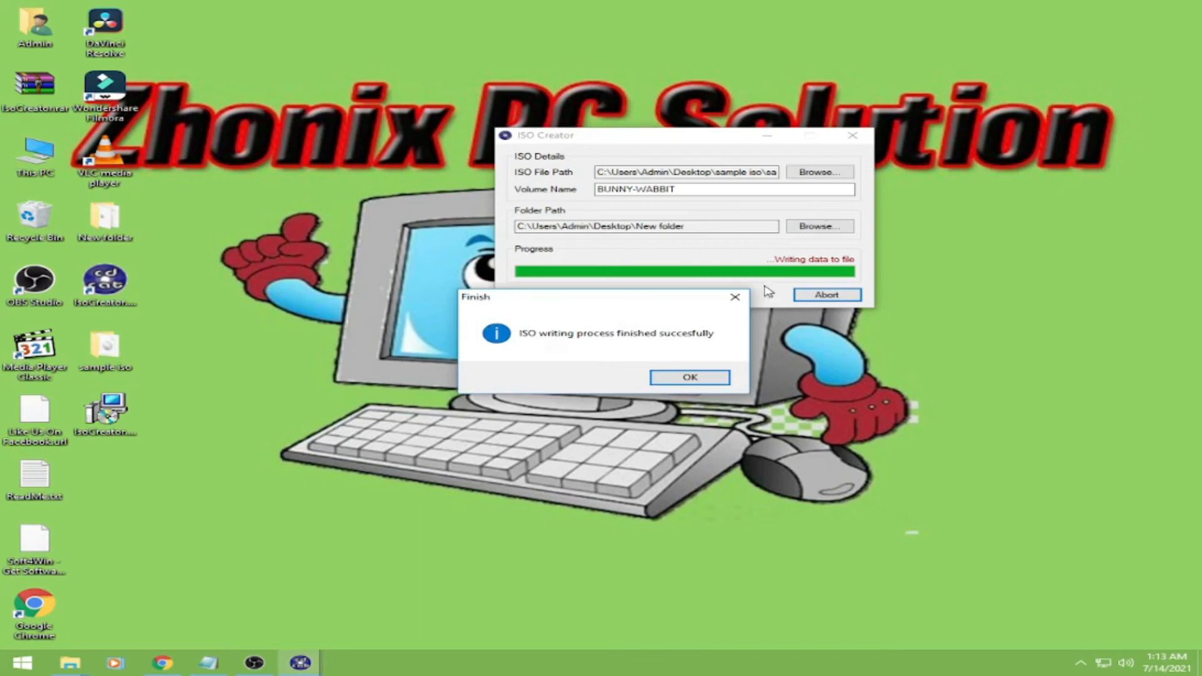
pyautogui.click(688, 377)
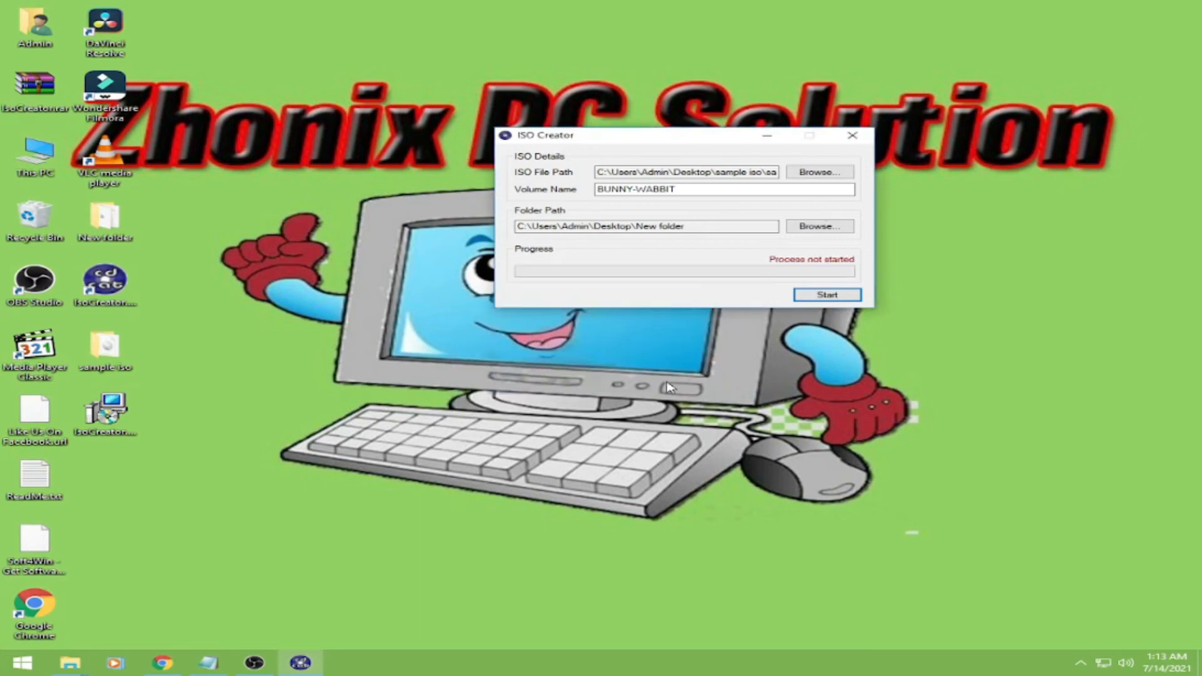
pyautogui.moveTo(234, 382)
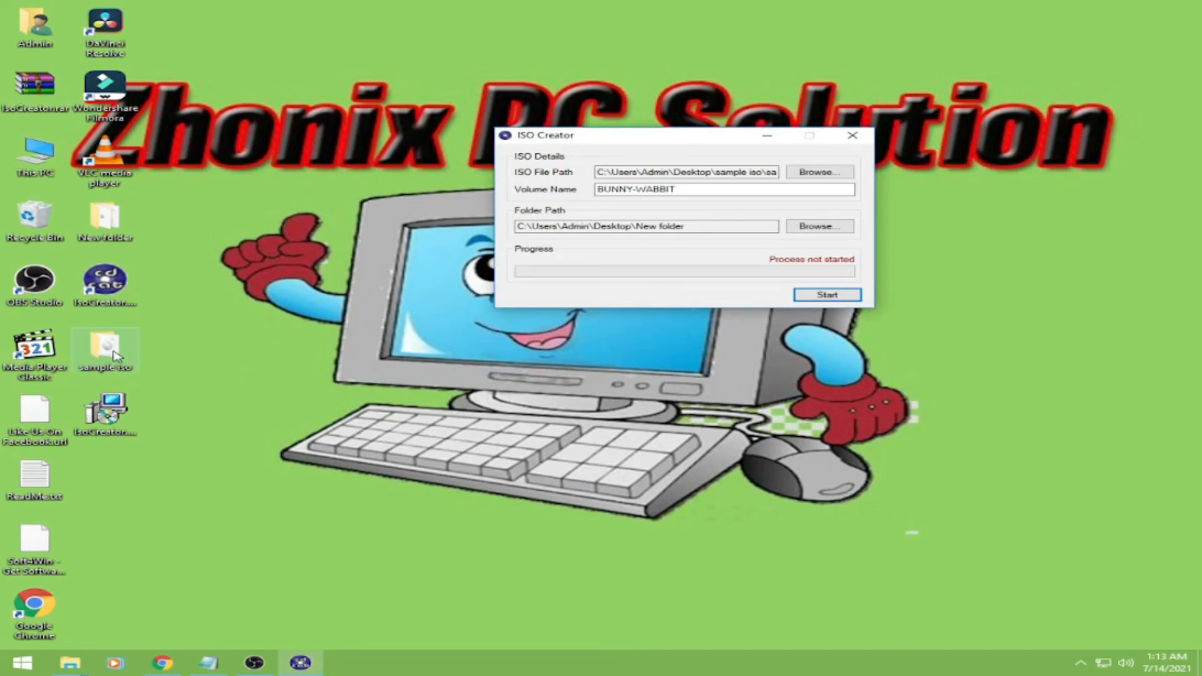
pyautogui.moveTo(116, 360)
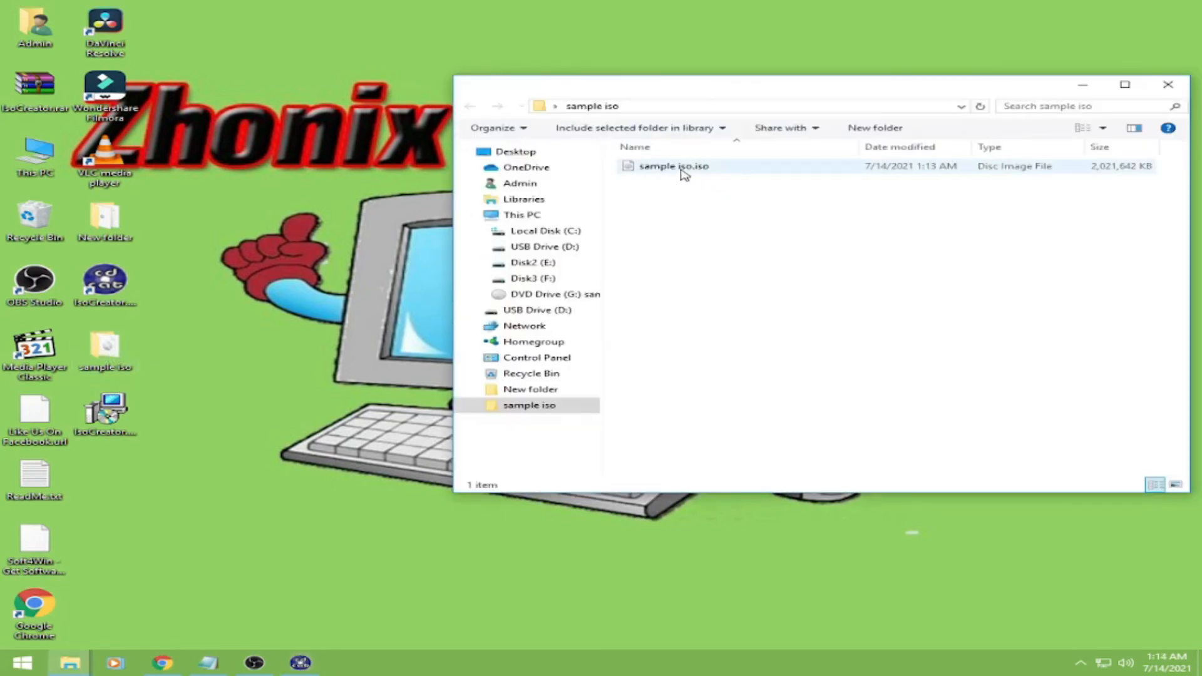
pyautogui.moveTo(676, 176)
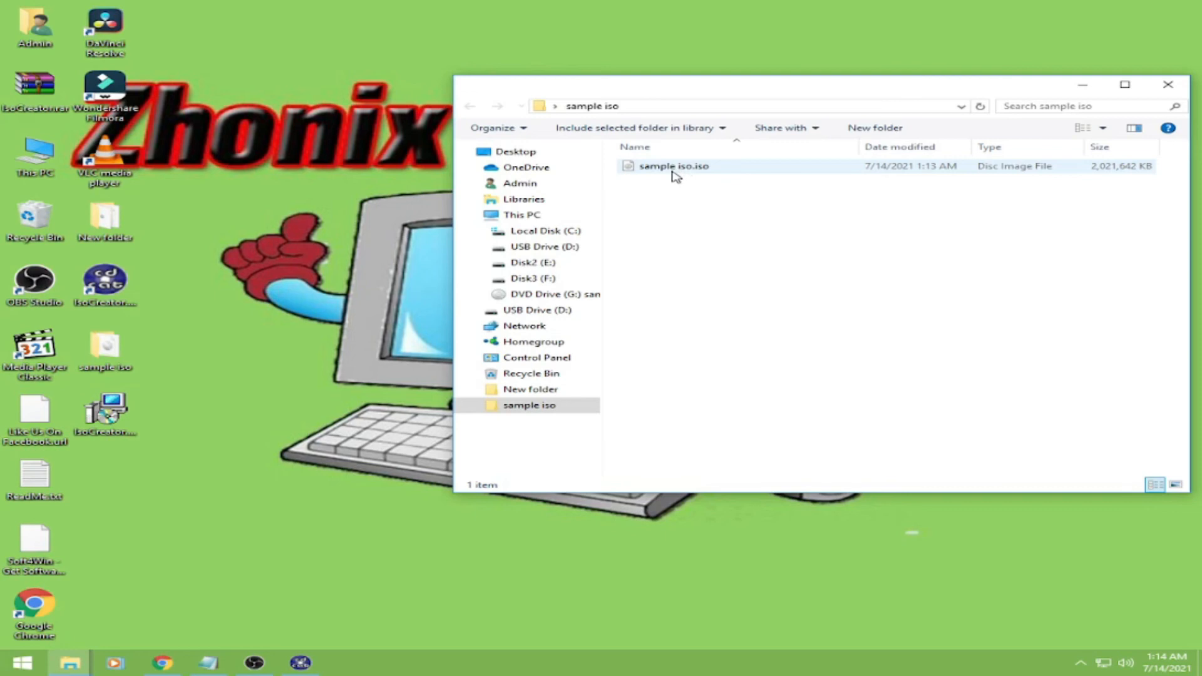
pyautogui.moveTo(702, 175)
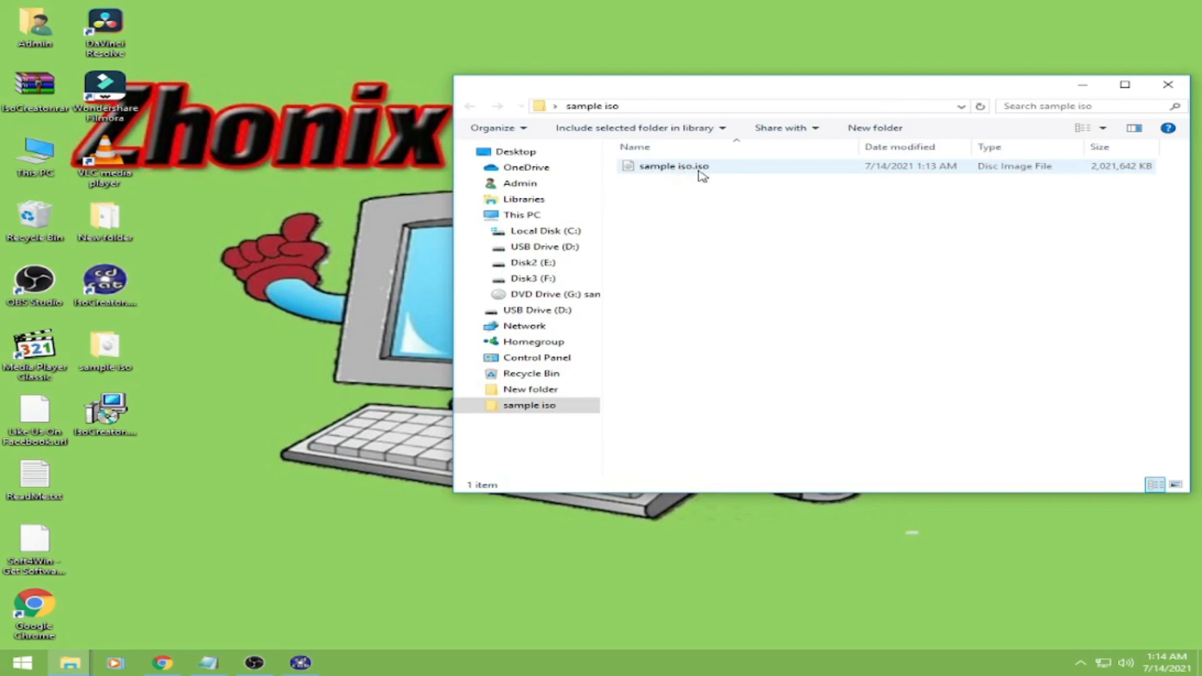
# Bring up the context menu for the new sample iso.iso in the sample iso folder
pyautogui.rightClick(673, 165)
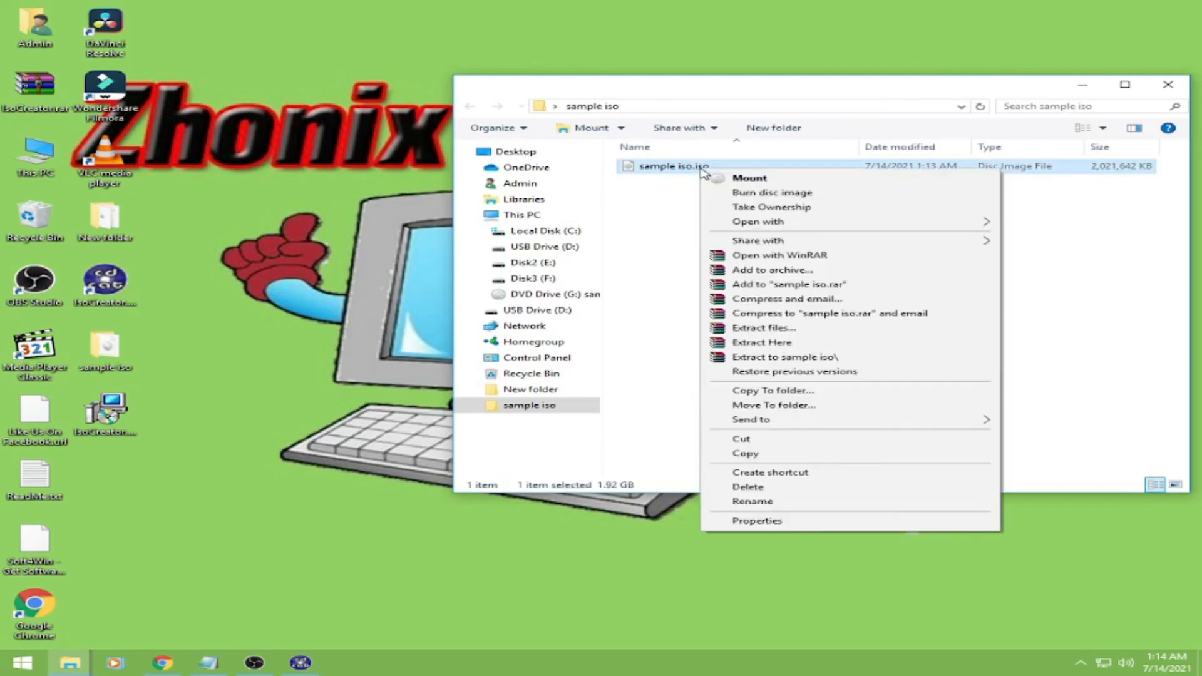
# Review sample iso.iso properties (Disc Image File, 1.92 GB) and cancel without changes
pyautogui.click(791, 326)
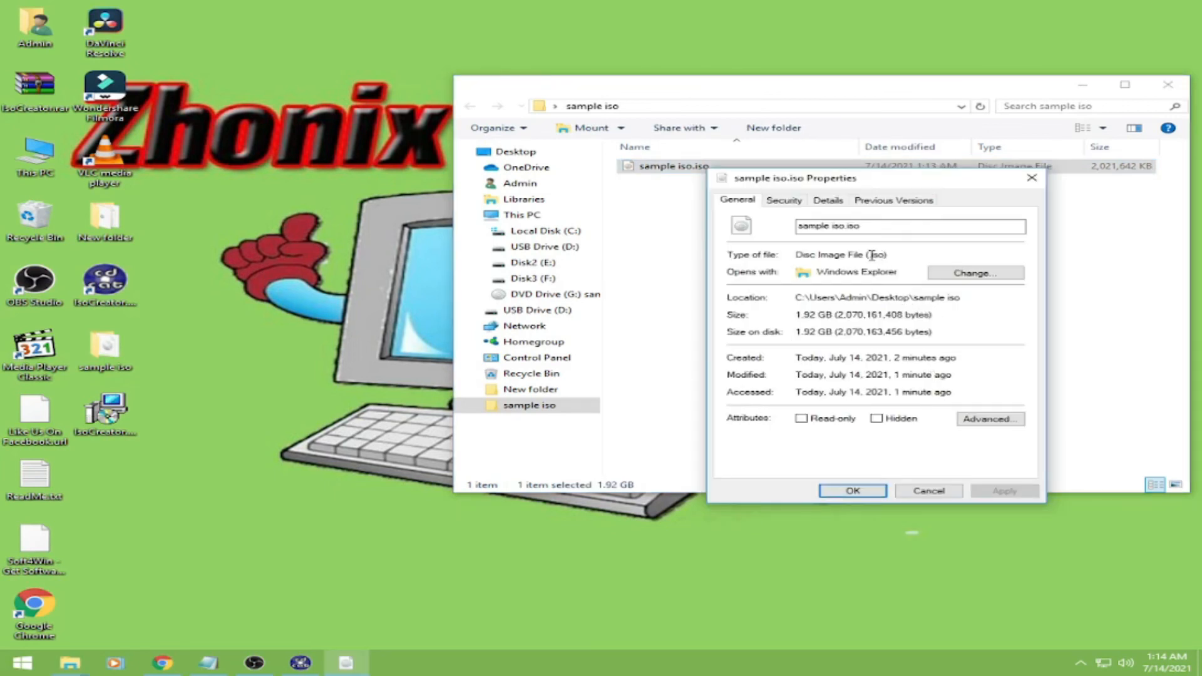
pyautogui.moveTo(880, 255)
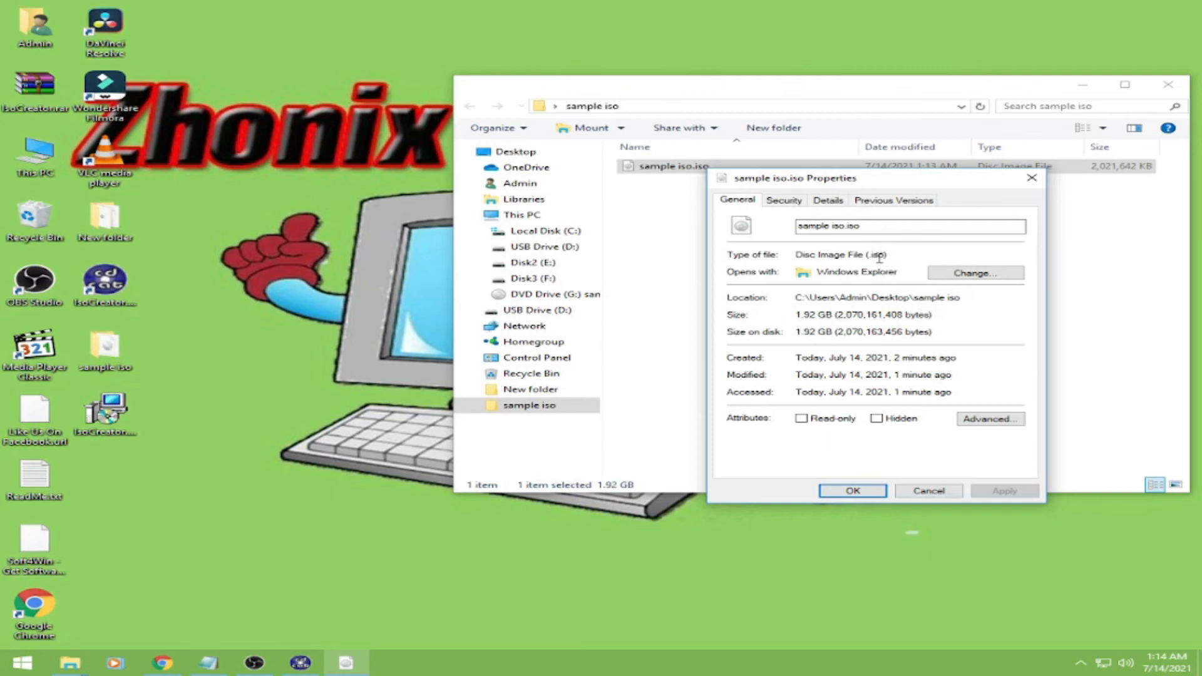
pyautogui.moveTo(884, 292)
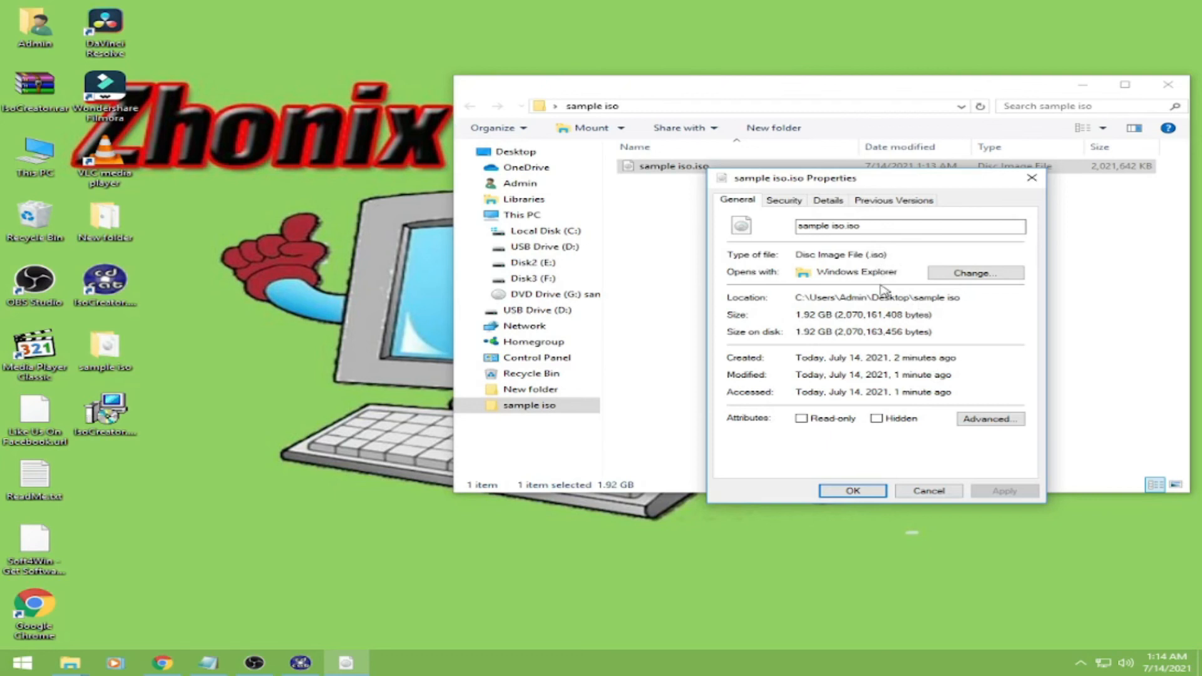
pyautogui.moveTo(839, 375)
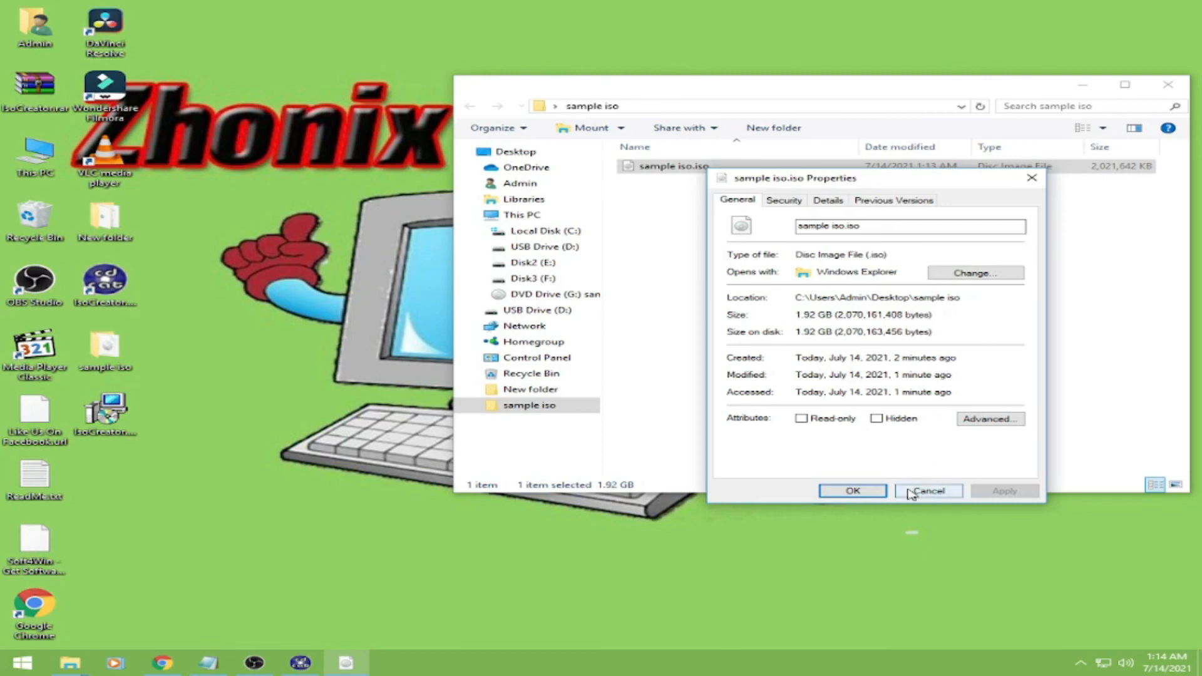
pyautogui.click(928, 491)
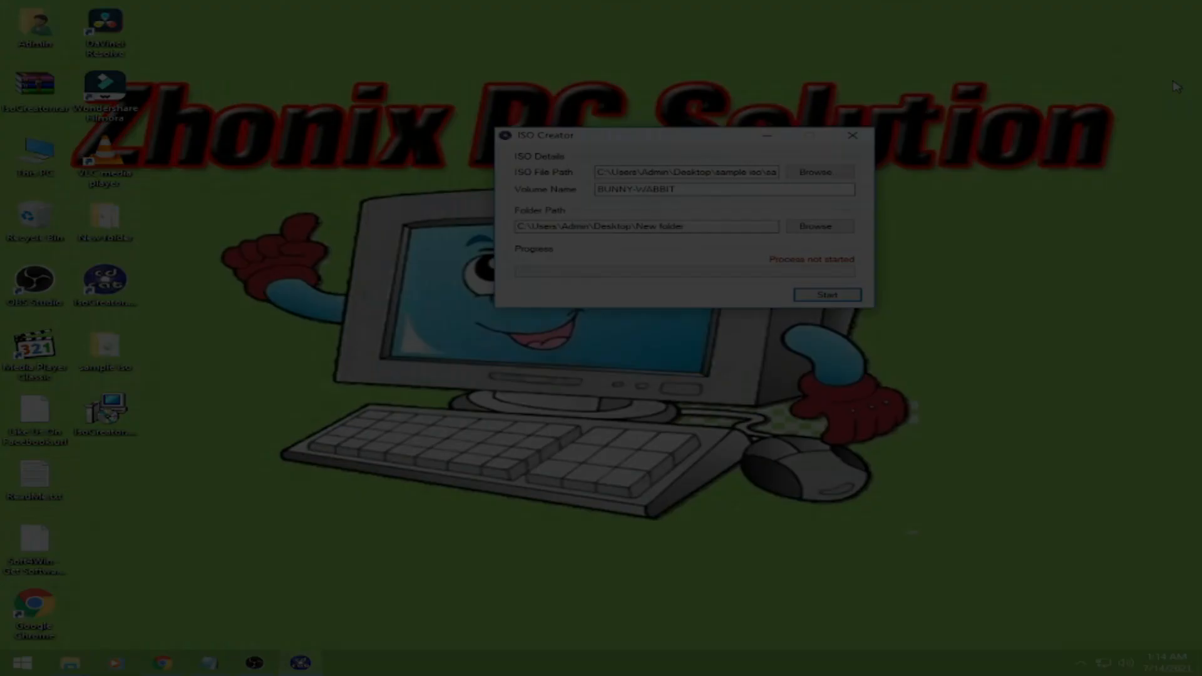
# Close ISO Creator, leaving the desktop with the sample iso folder visible
pyautogui.click(852, 135)
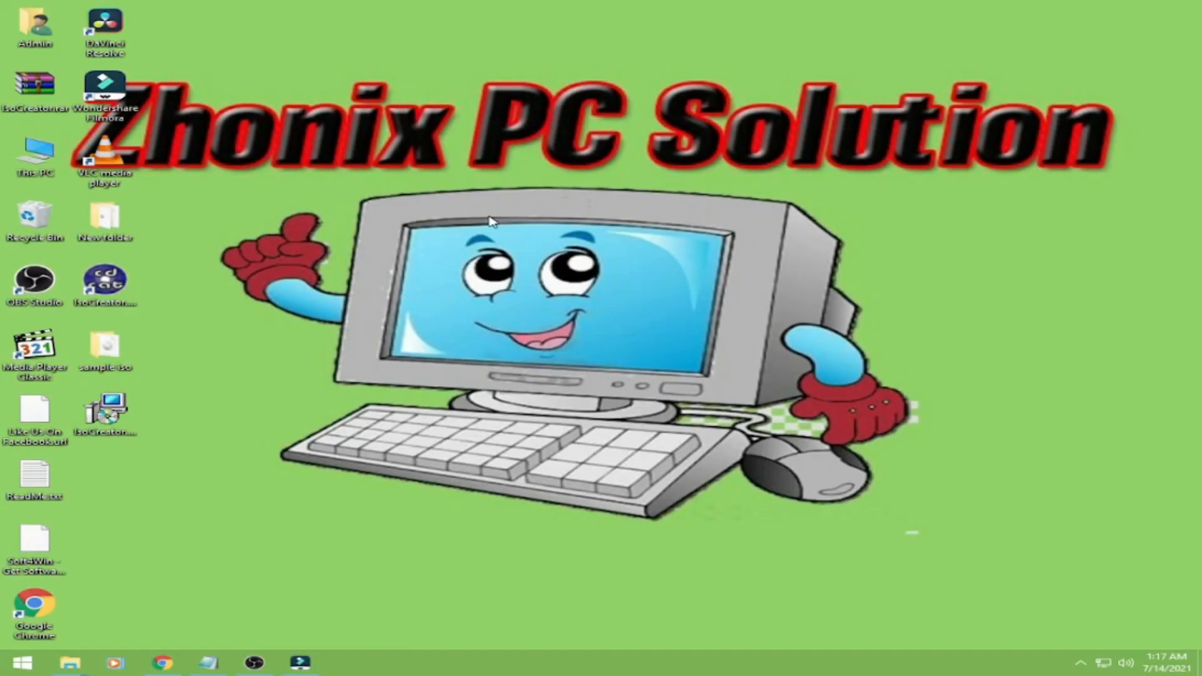